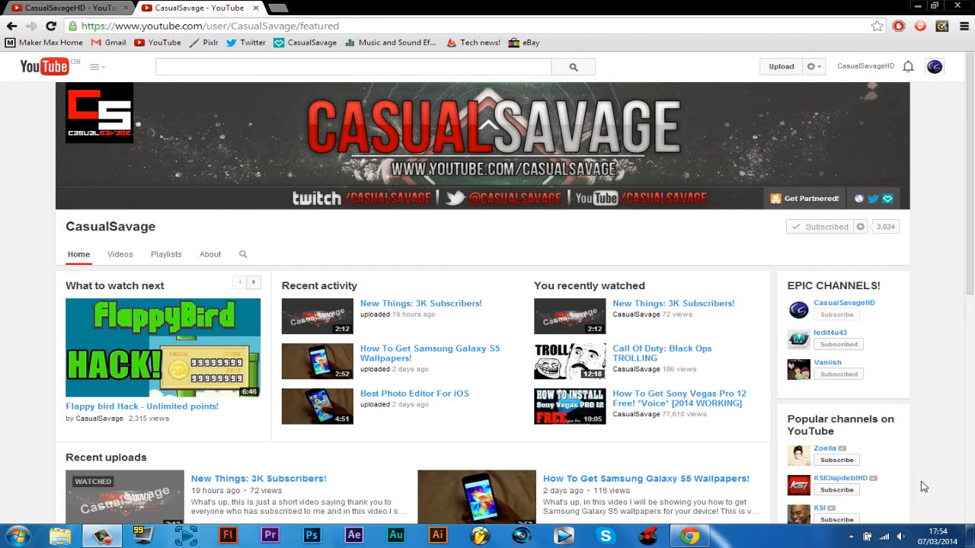
mouse_move(183, 47)
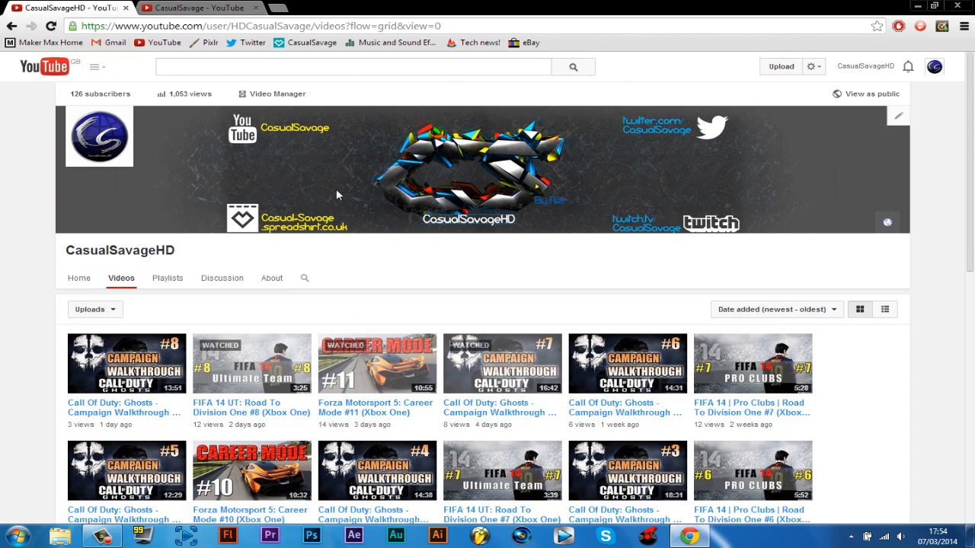
Step: Scroll down the channel's Videos grid to see older uploads
scroll("down", 3)
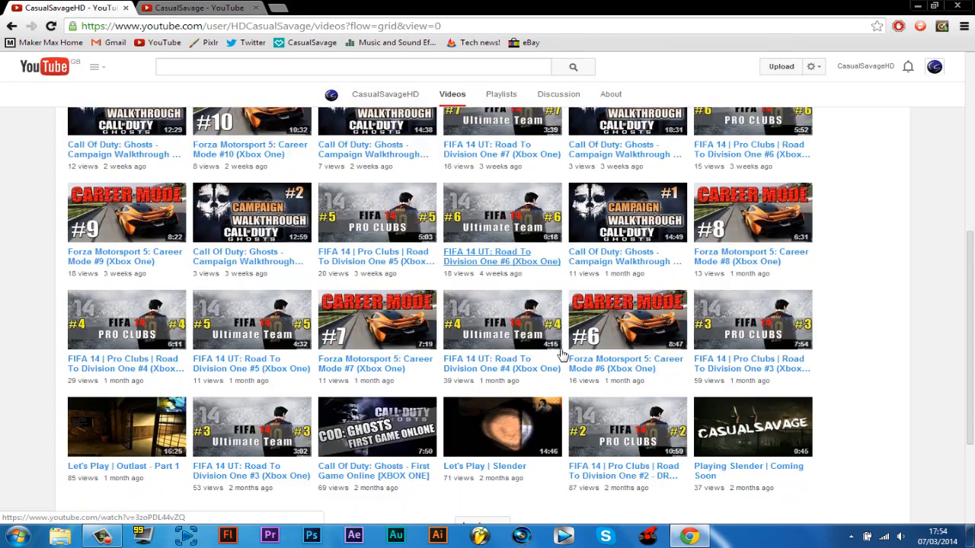
mouse_move(296, 442)
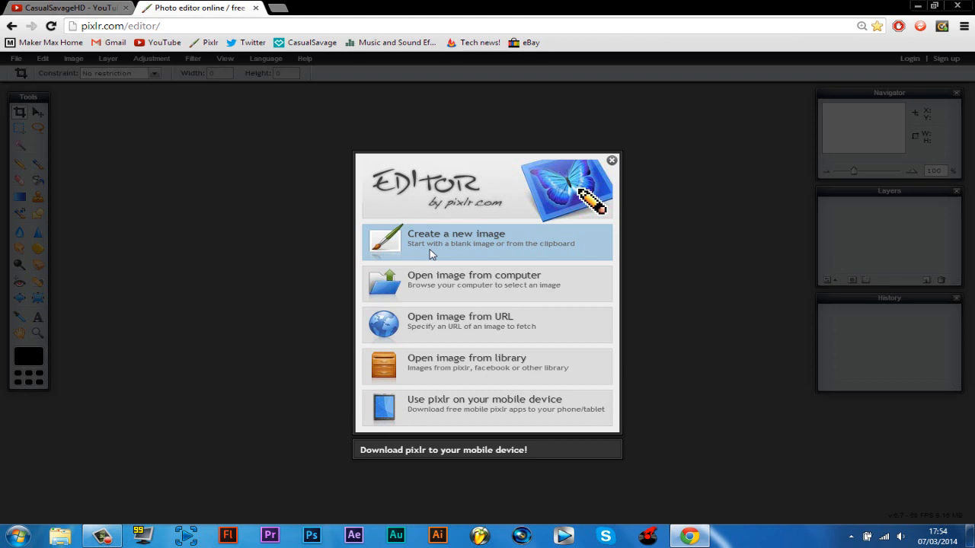
Step: Create a new image from the Movie 720p preset (1280×720) named 'thumbnail forza 5'
left_click(456, 238)
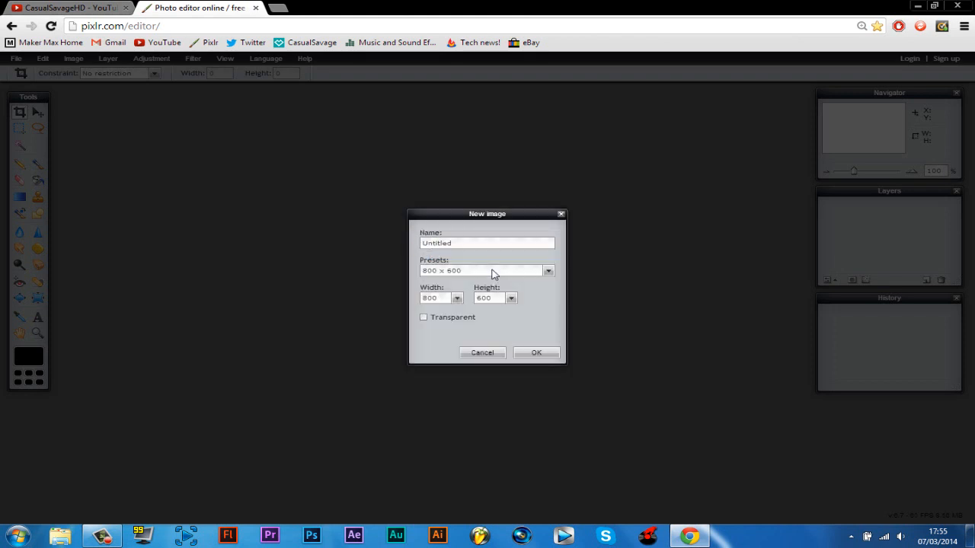
left_click(548, 271)
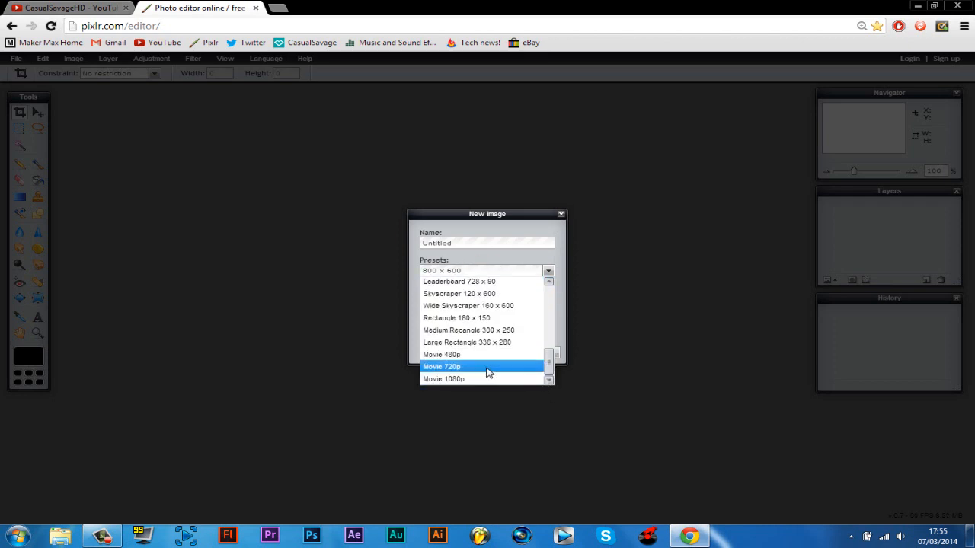
left_click(442, 366)
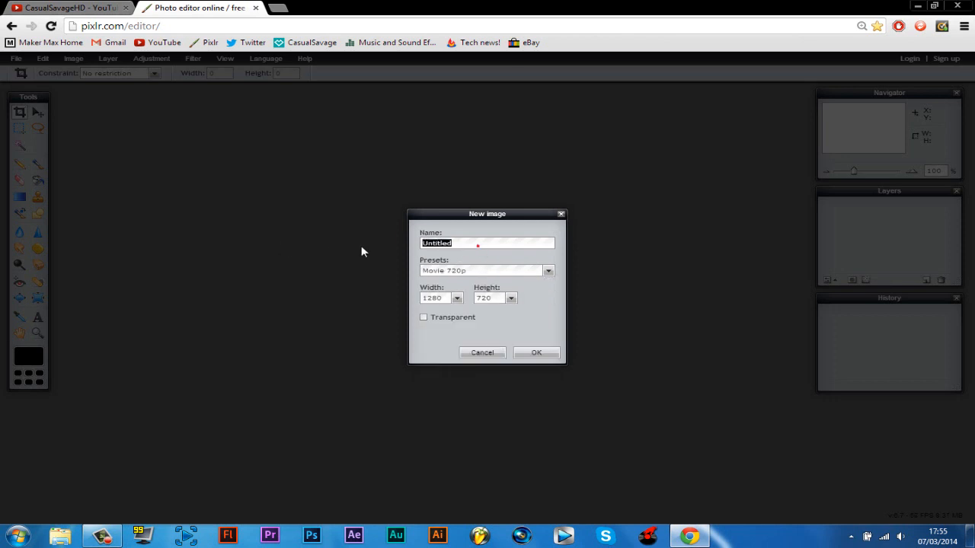
type("thumbnail forza")
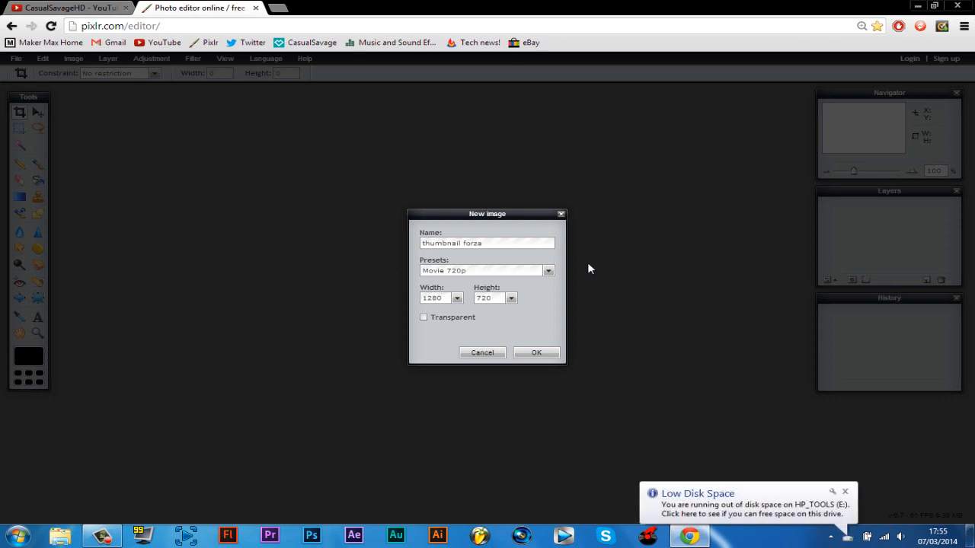
type("5")
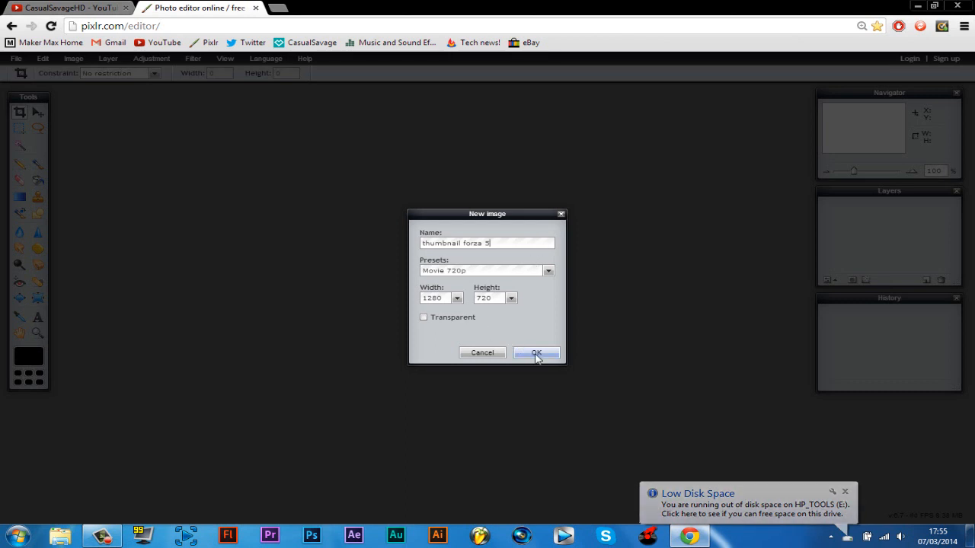
left_click(536, 353)
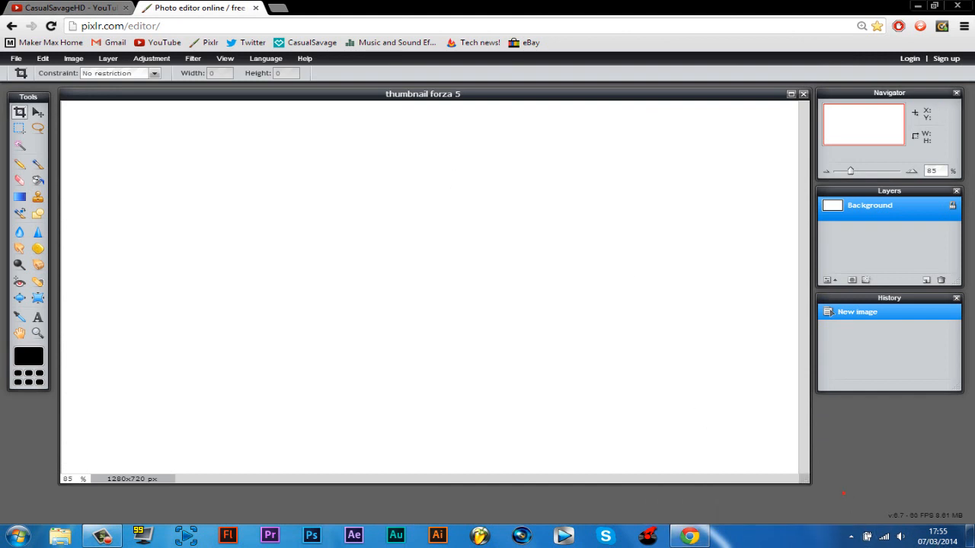
mouse_move(551, 305)
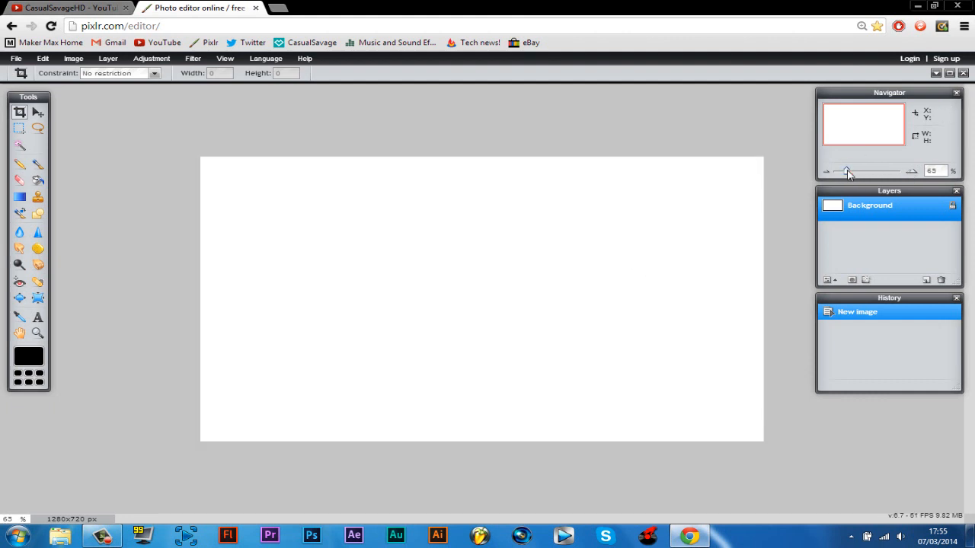
mouse_move(192, 58)
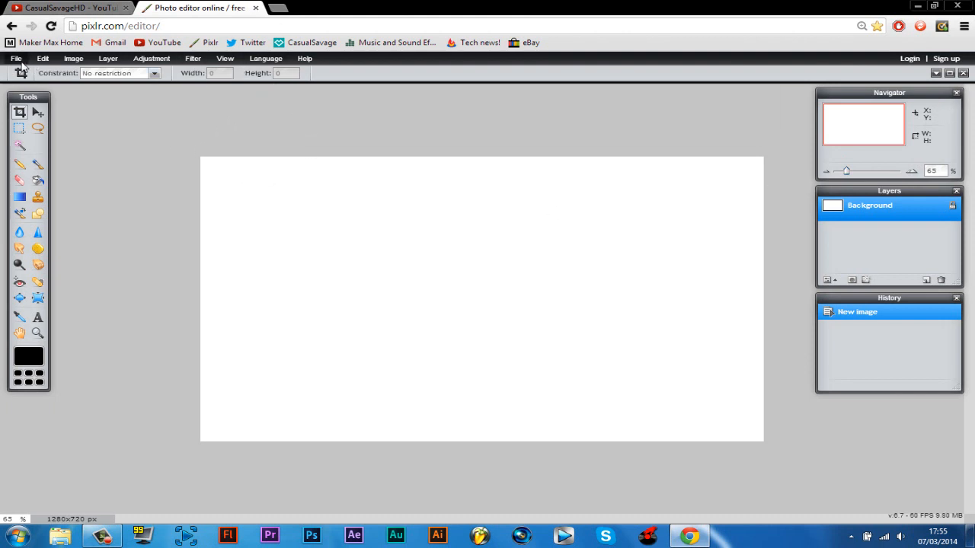
Step: Start File > Open image to bring up the file-open dialog
left_click(15, 58)
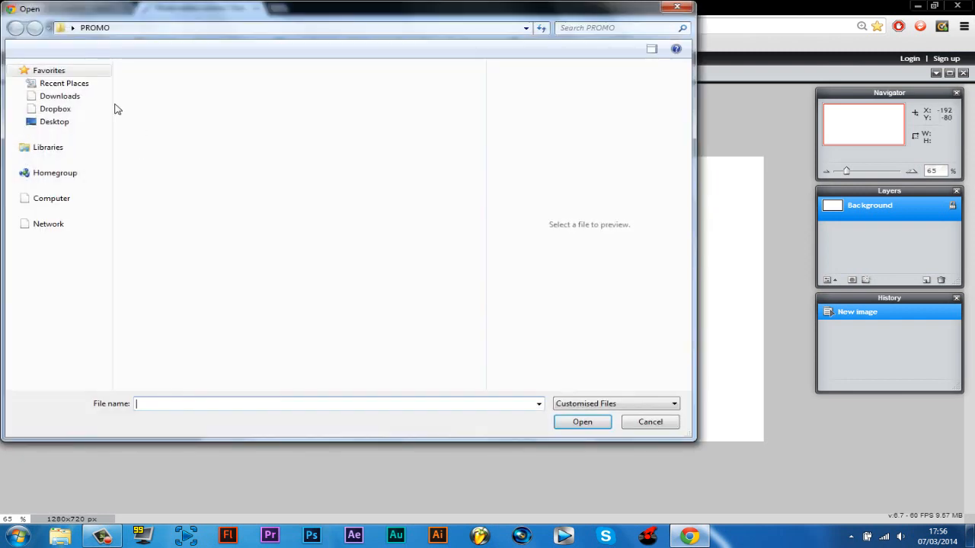
Step: Browse from Desktop into the Forza Motorsport 5 Career folder for the screenshot
left_click(55, 122)
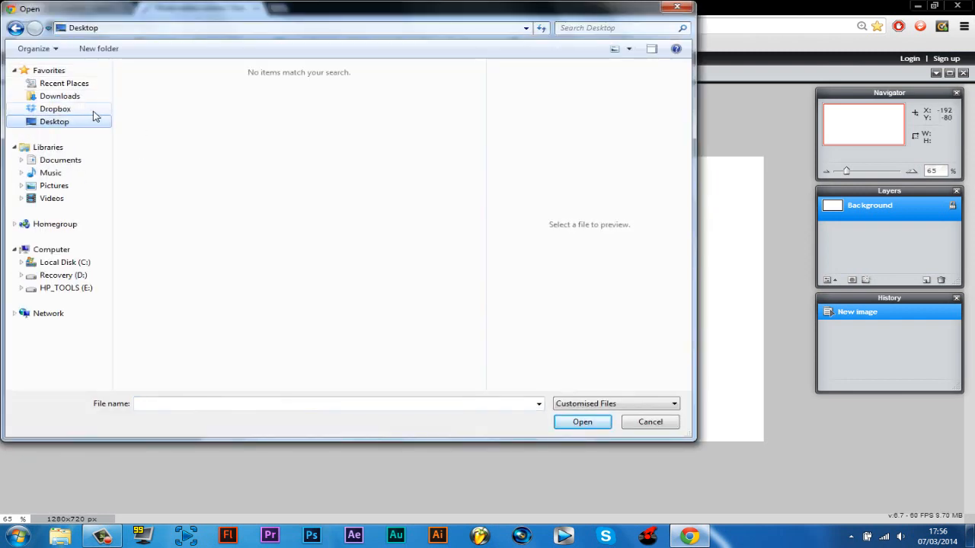
left_click(55, 122)
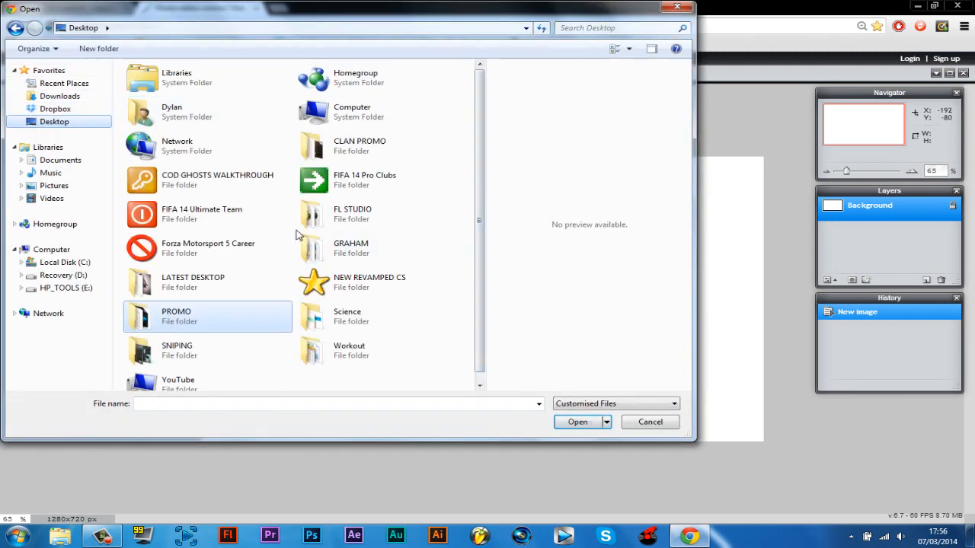
mouse_move(229, 213)
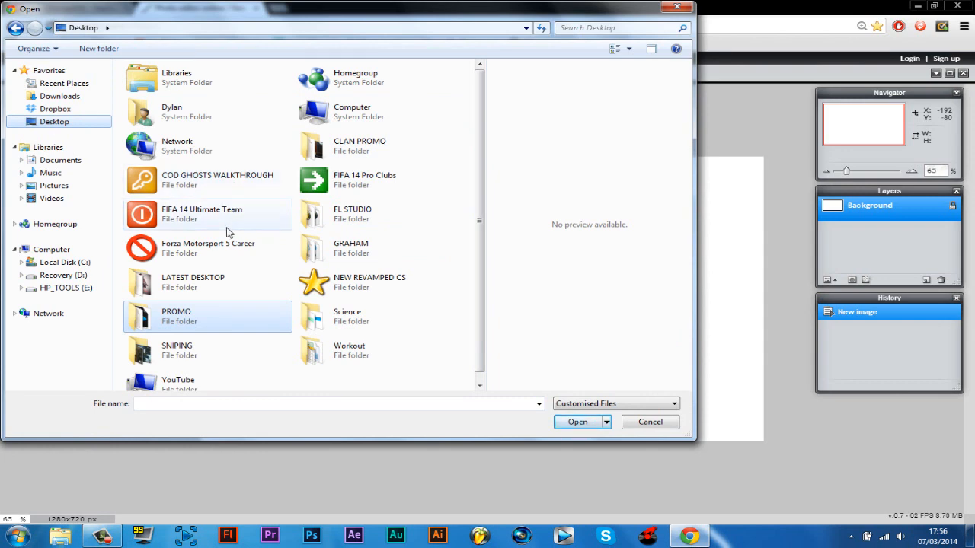
double_click(208, 247)
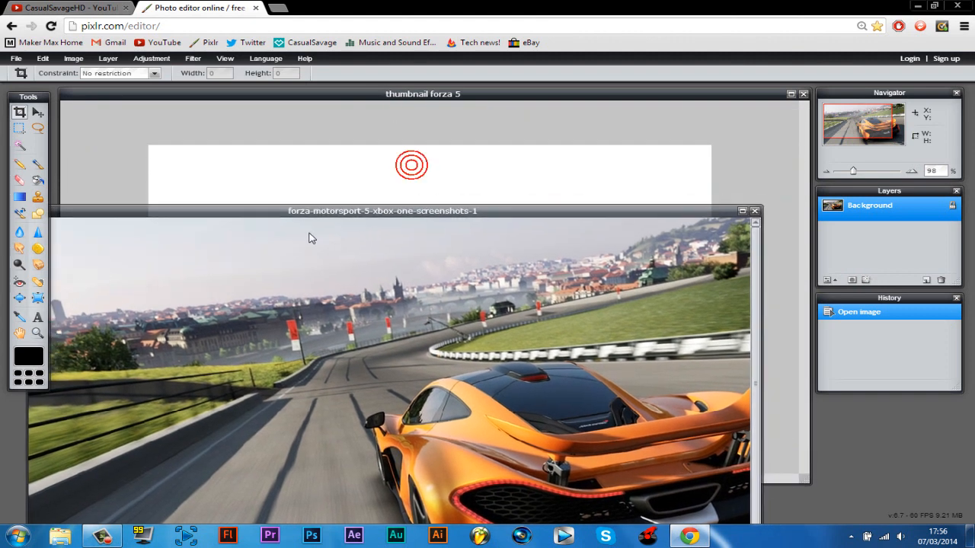
Step: Copy the Forza screenshot into the maximized thumbnail canvas as a layer and settle its transform
left_click(38, 112)
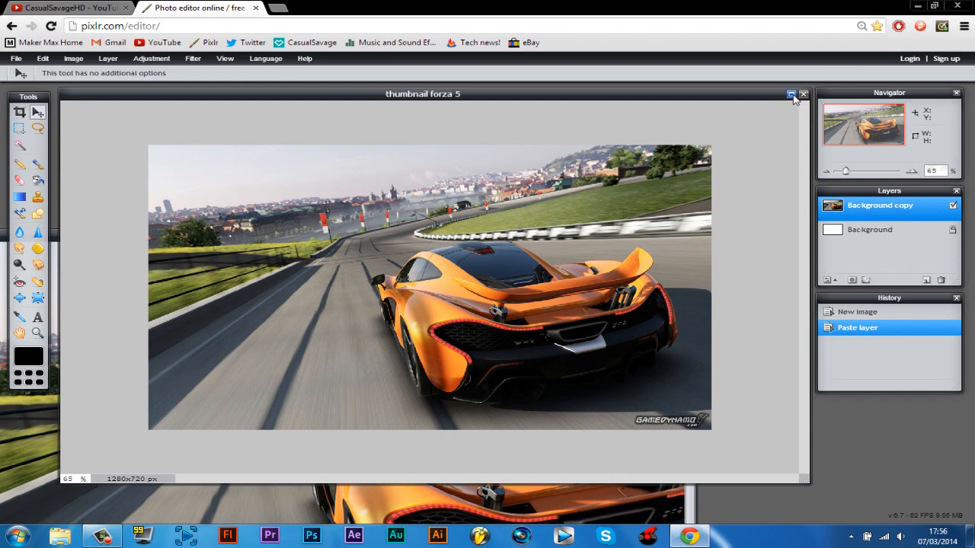
left_click(791, 94)
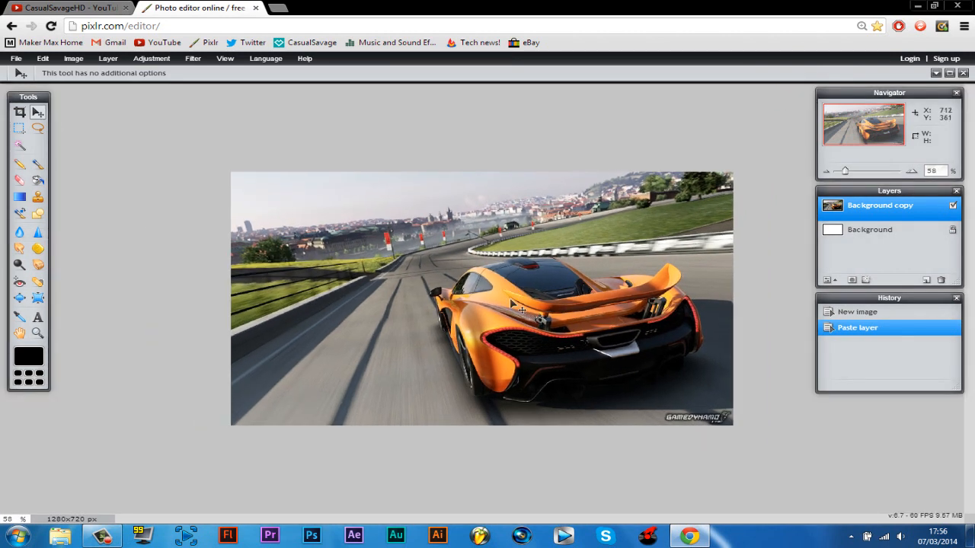
left_click(73, 58)
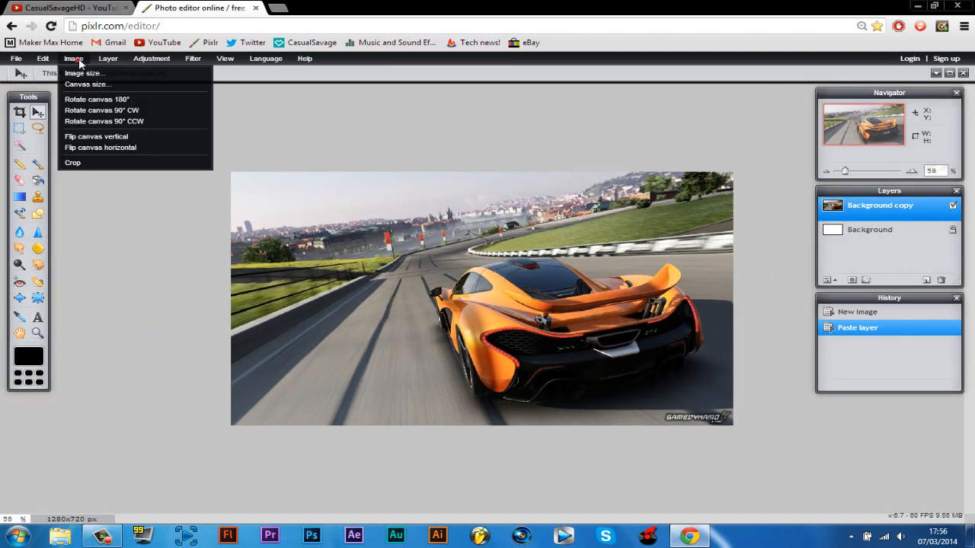
left_click(43, 58)
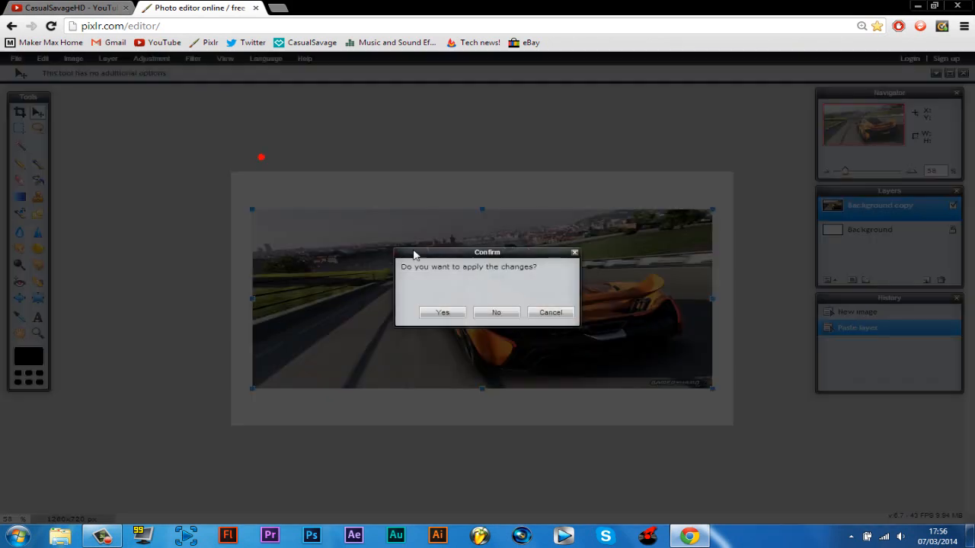
left_click(442, 313)
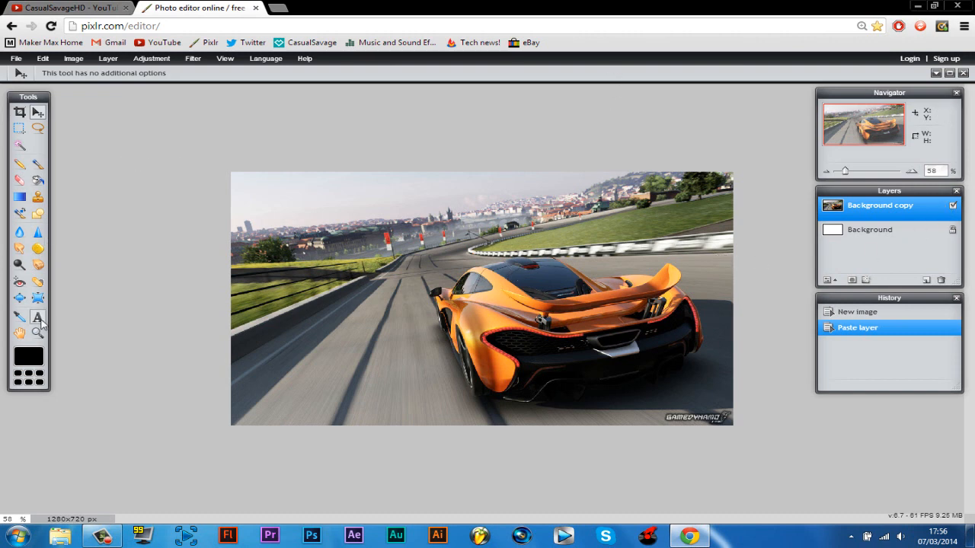
mouse_move(37, 318)
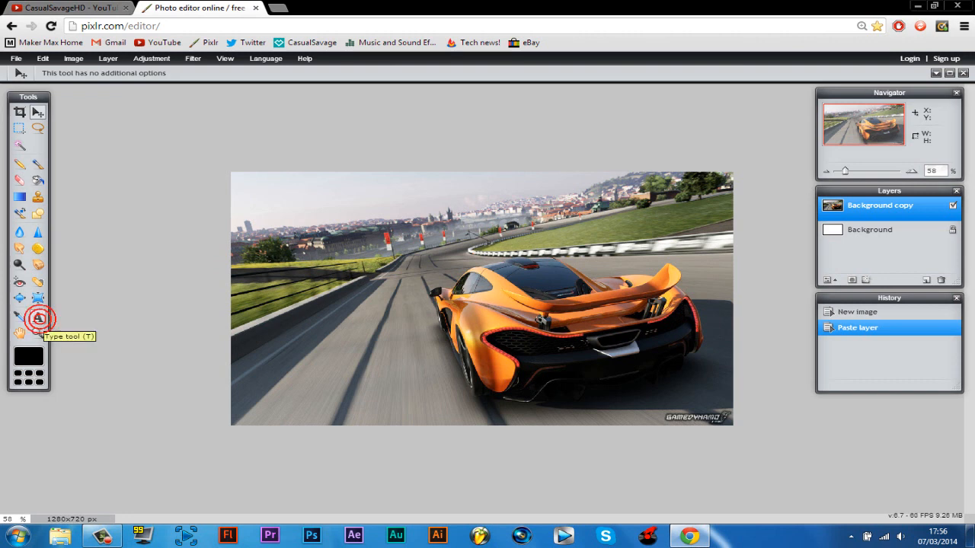
Step: Add a text layer reading 'CAREER MODE' at size 130 across the top of the screenshot
left_click(36, 318)
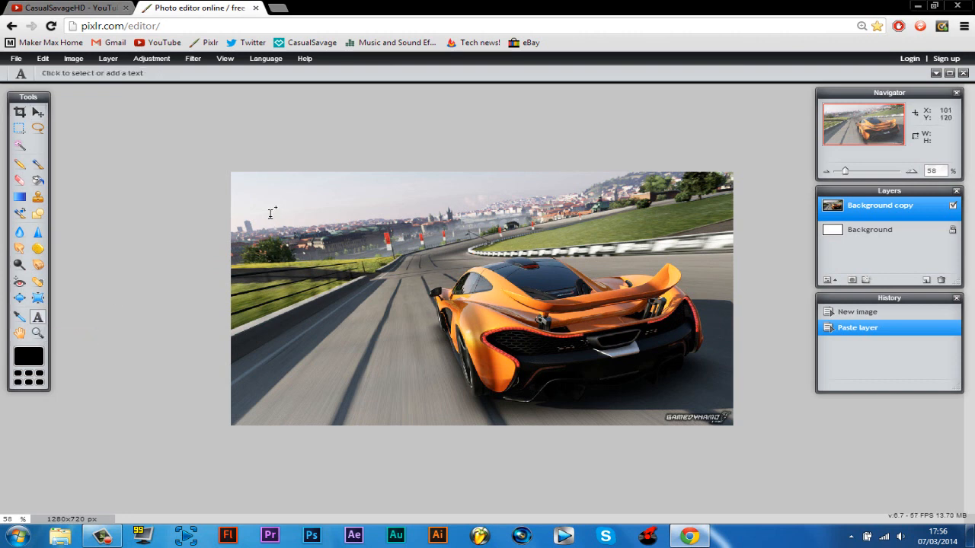
left_click(288, 214)
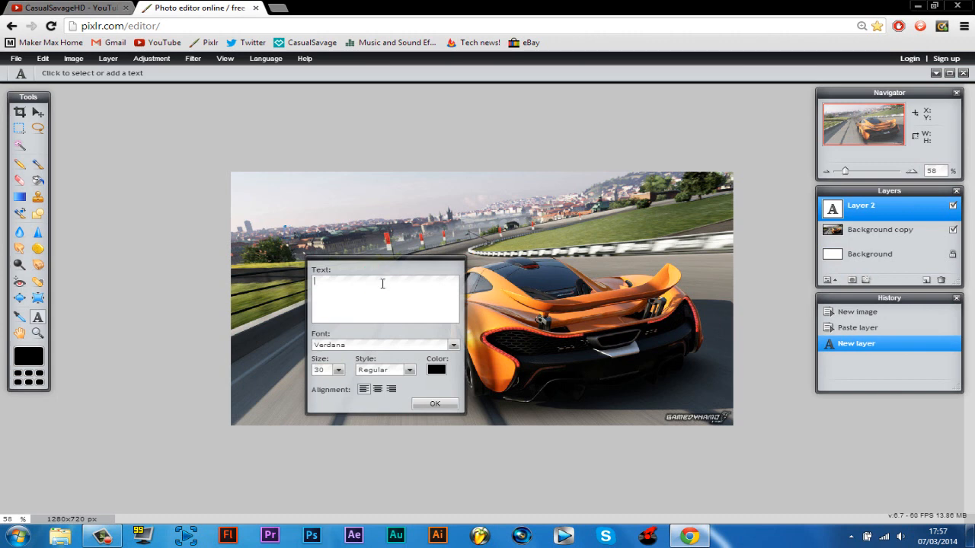
type("CAREER")
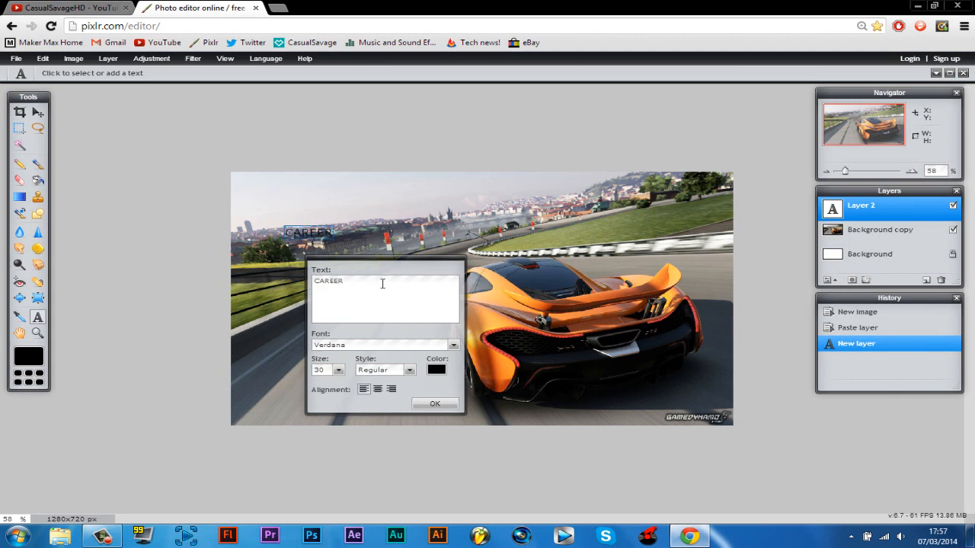
type("MODE")
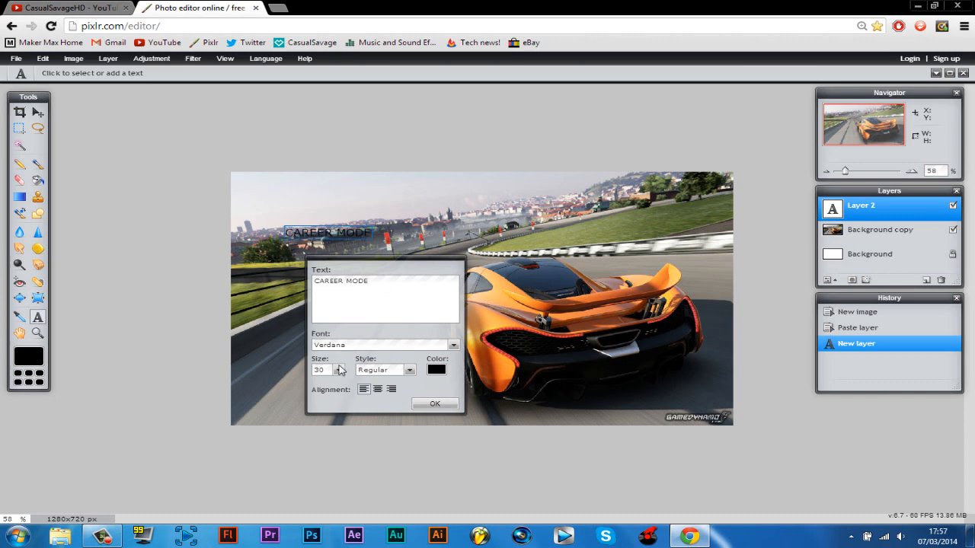
left_click_drag(320, 381, 289, 381)
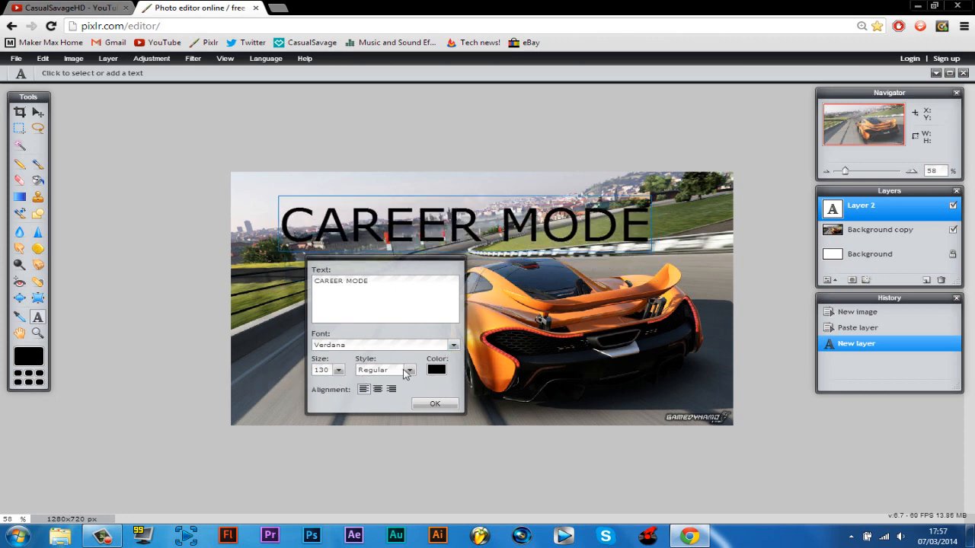
left_click(454, 344)
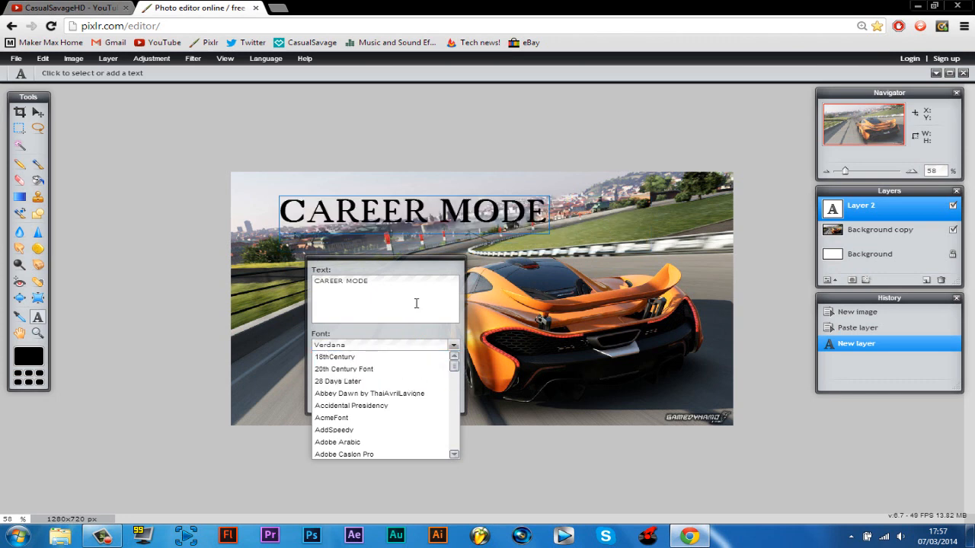
mouse_move(418, 259)
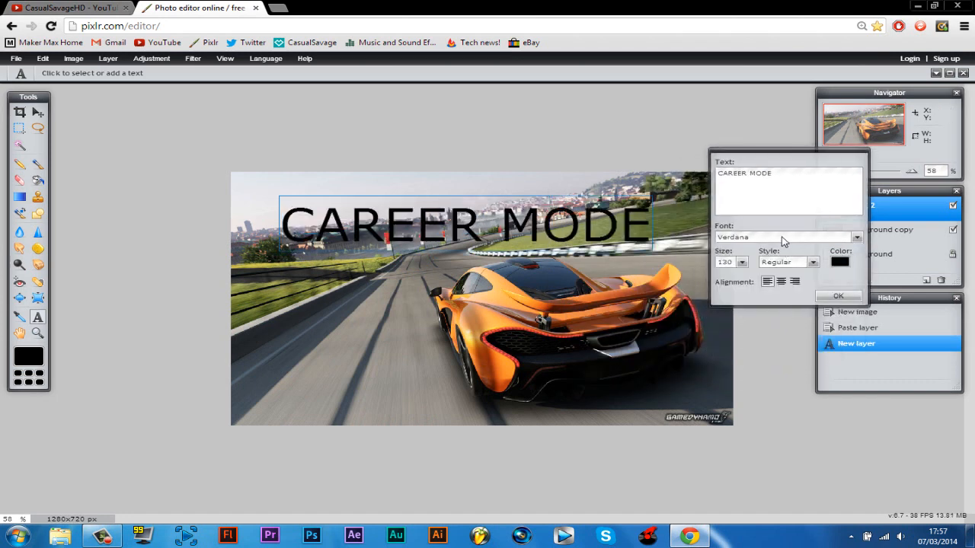
Step: Set the CAREER MODE text to AcmeFont, single line, Bold/Italic style
left_click(856, 238)
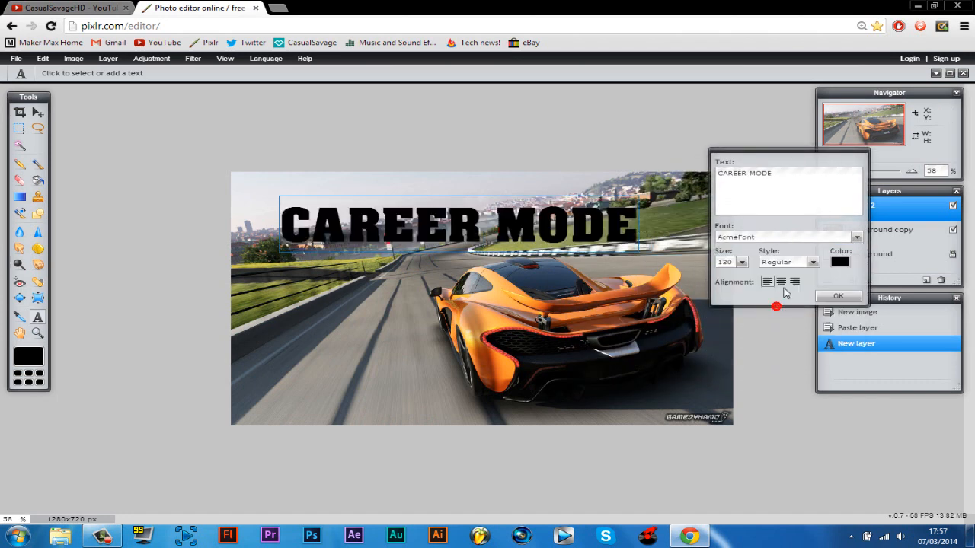
left_click(780, 282)
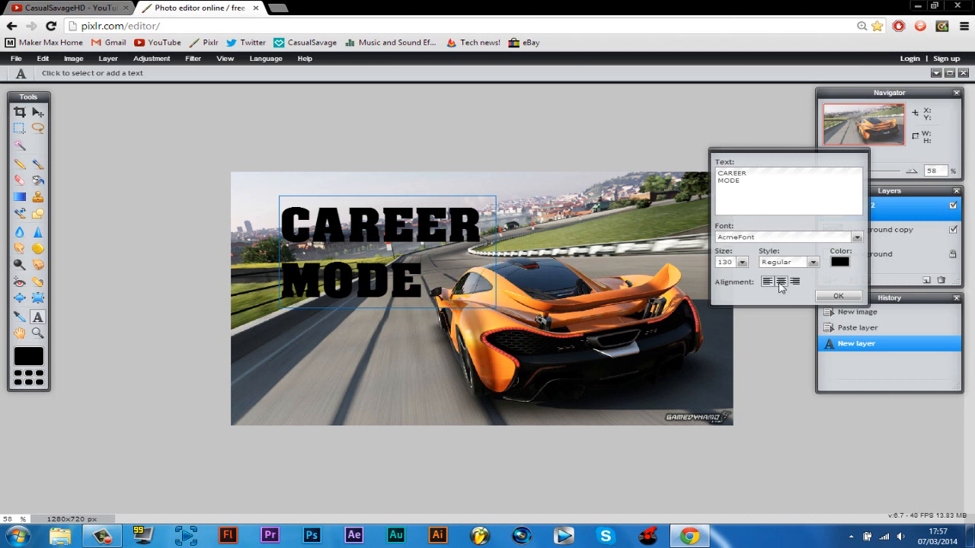
left_click(780, 281)
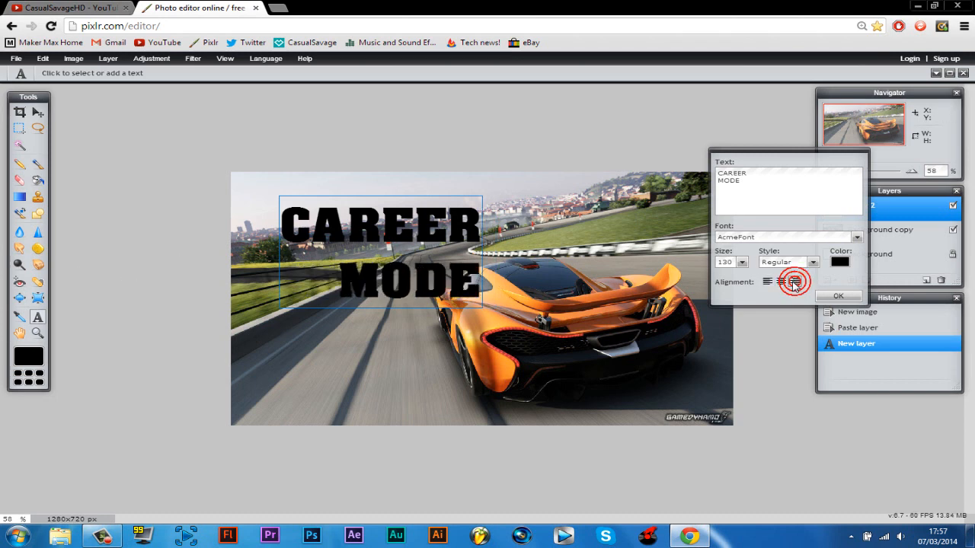
left_click(795, 280)
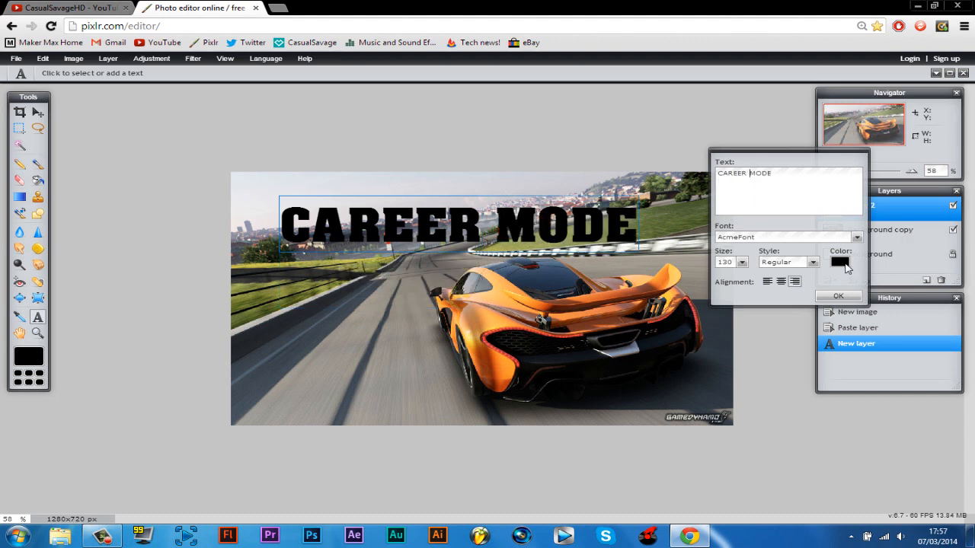
left_click(813, 262)
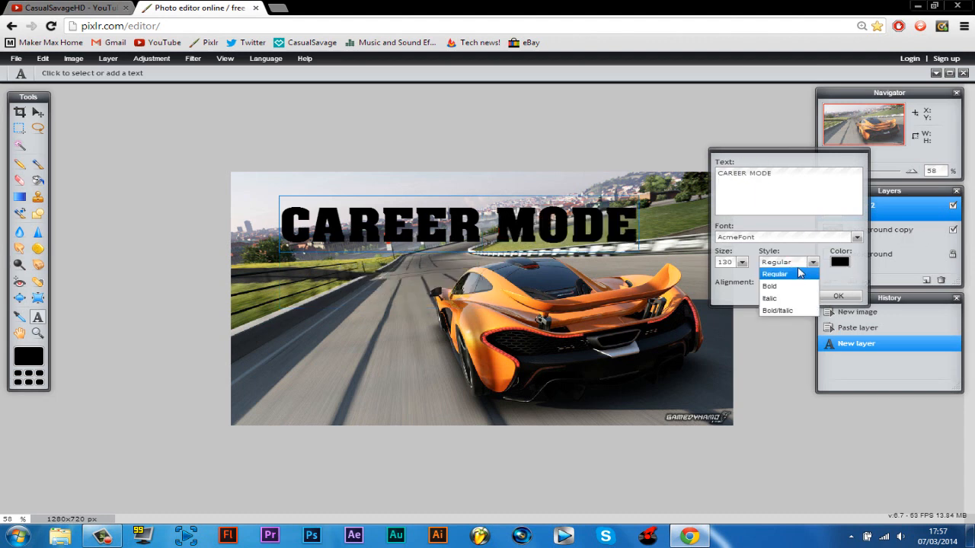
left_click(769, 297)
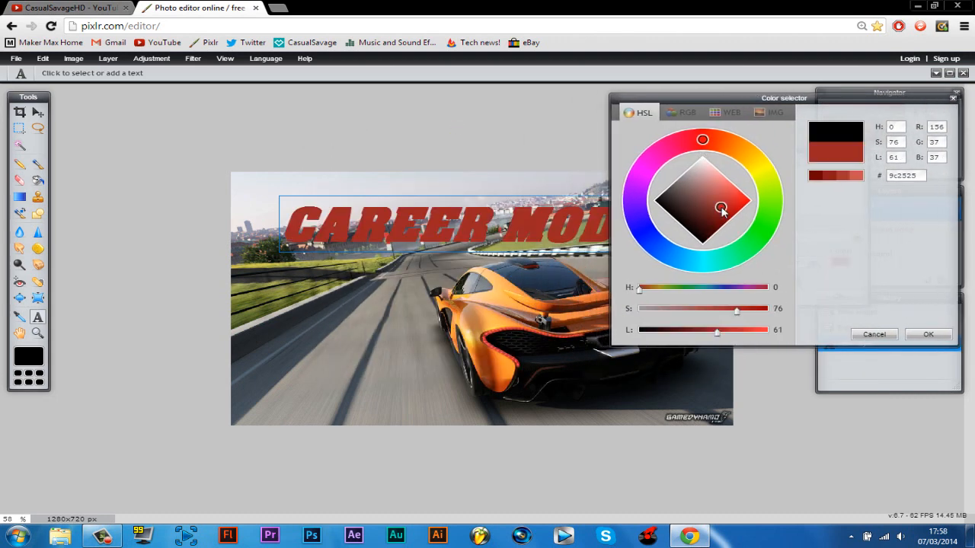
Step: Colour the CAREER MODE text orange, apply it, and take the Move tool to reposition it
left_click(750, 201)
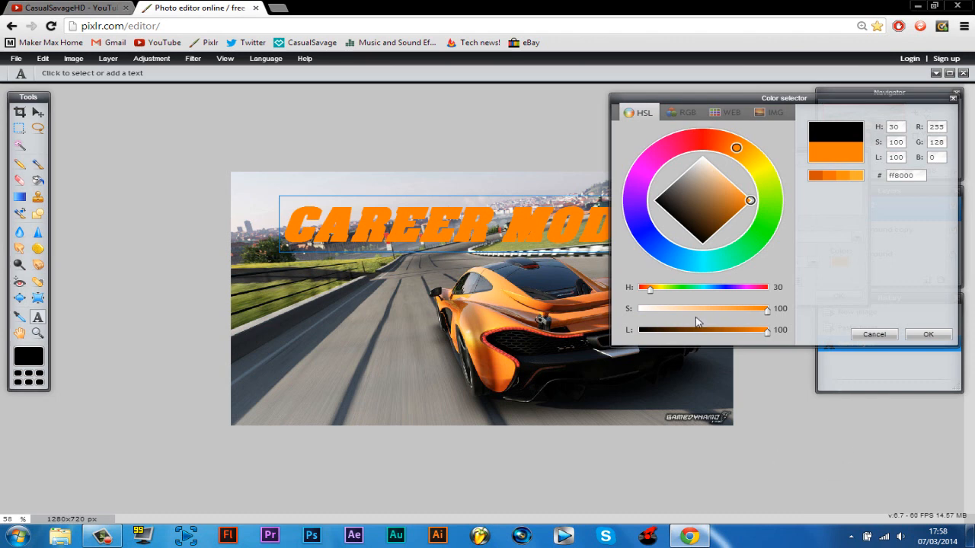
mouse_move(652, 335)
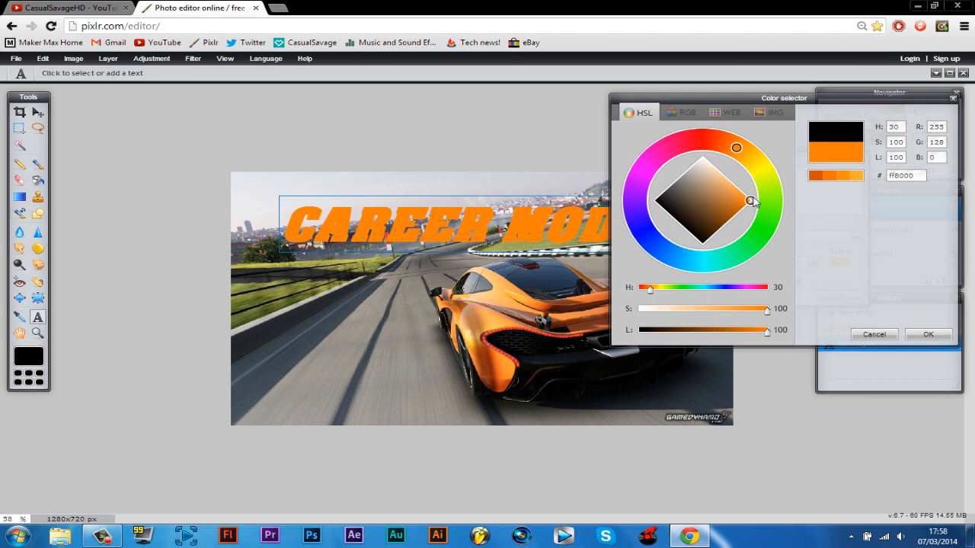
mouse_move(774, 232)
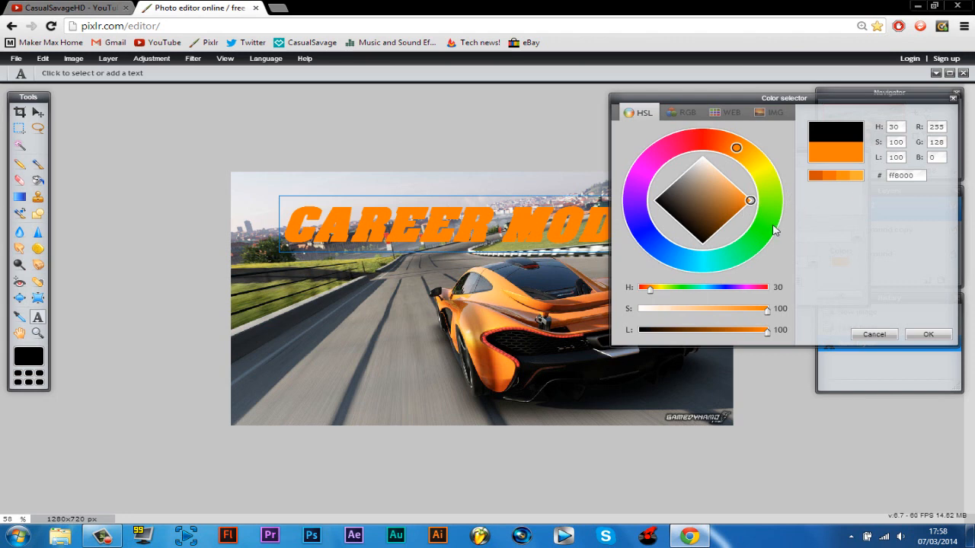
mouse_move(591, 268)
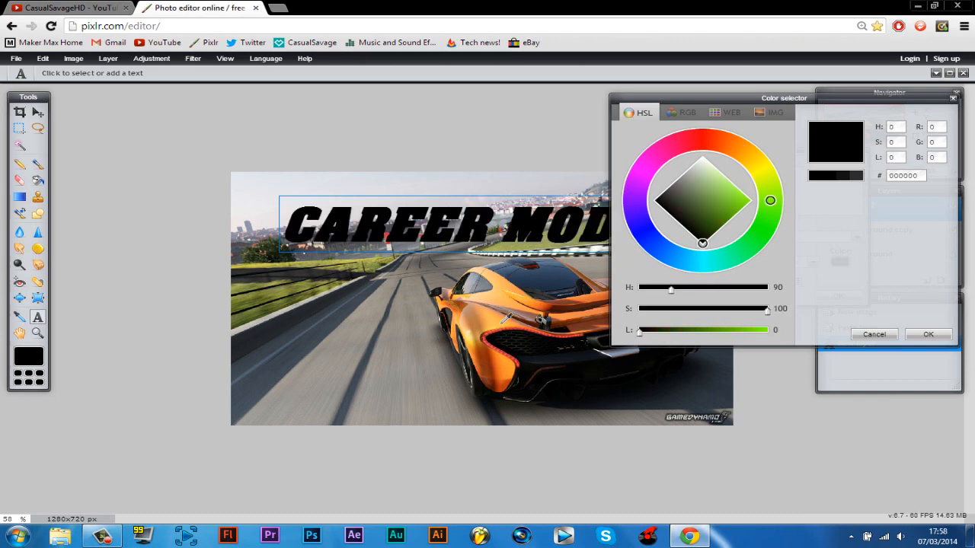
left_click(743, 152)
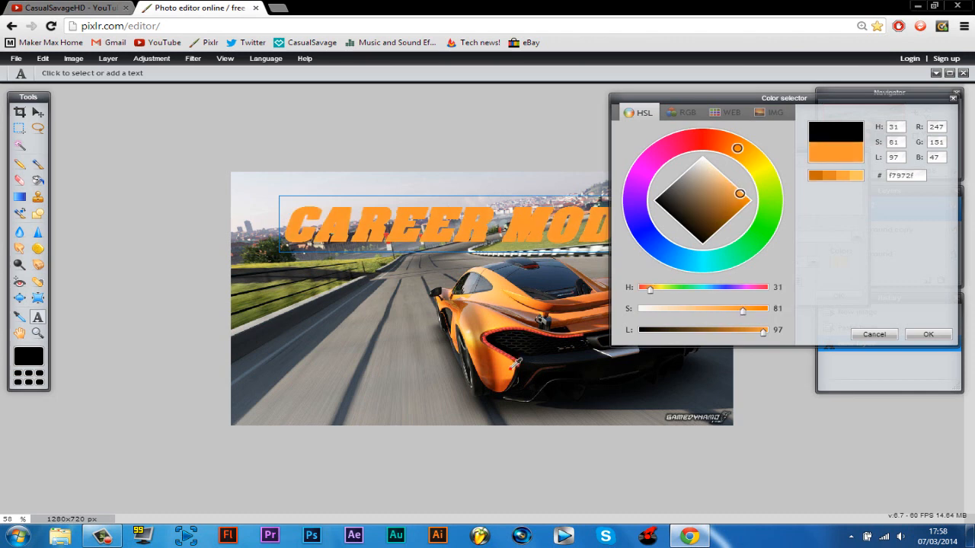
mouse_move(933, 333)
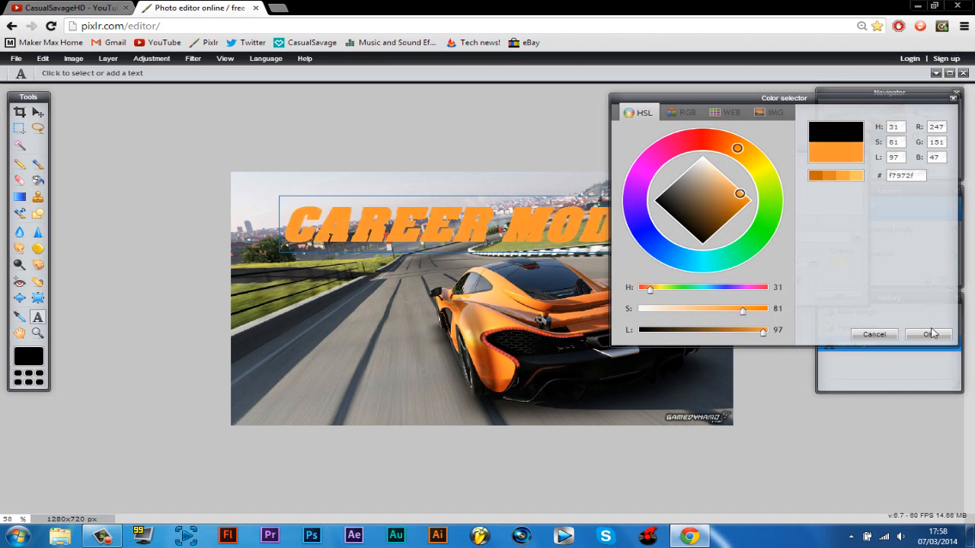
left_click(929, 333)
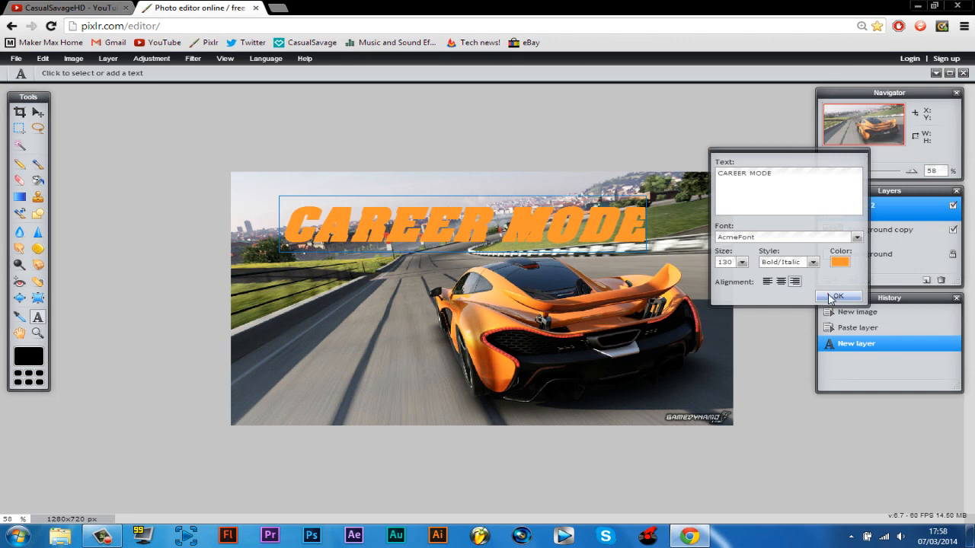
left_click(838, 296)
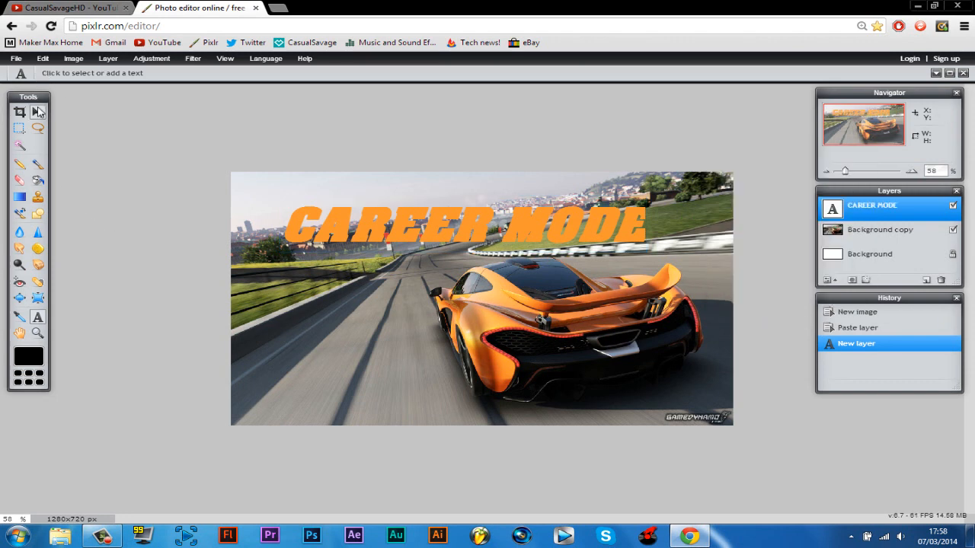
left_click(36, 111)
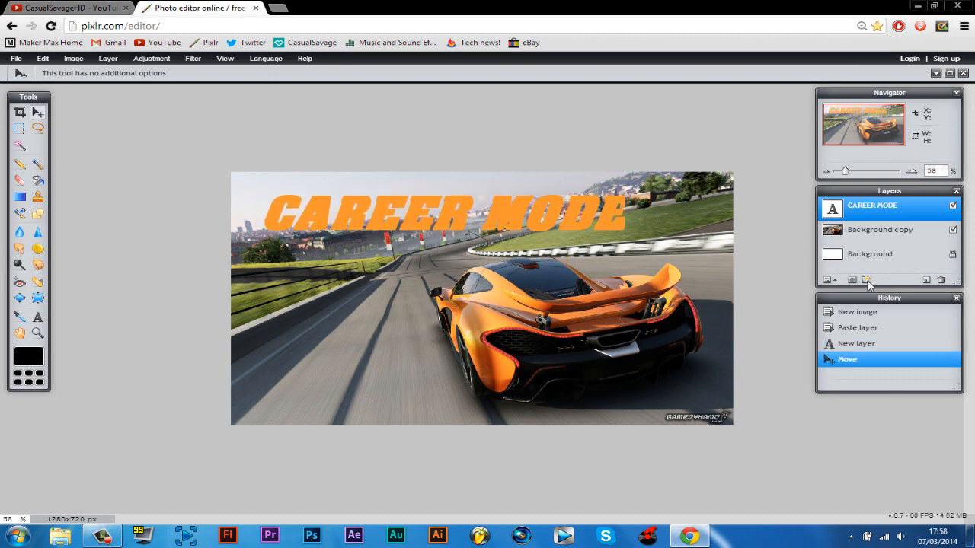
Step: Apply Drop shadow, Bevel and a white Outer glow to the text layer, leaving Inner shadow off
left_click(867, 280)
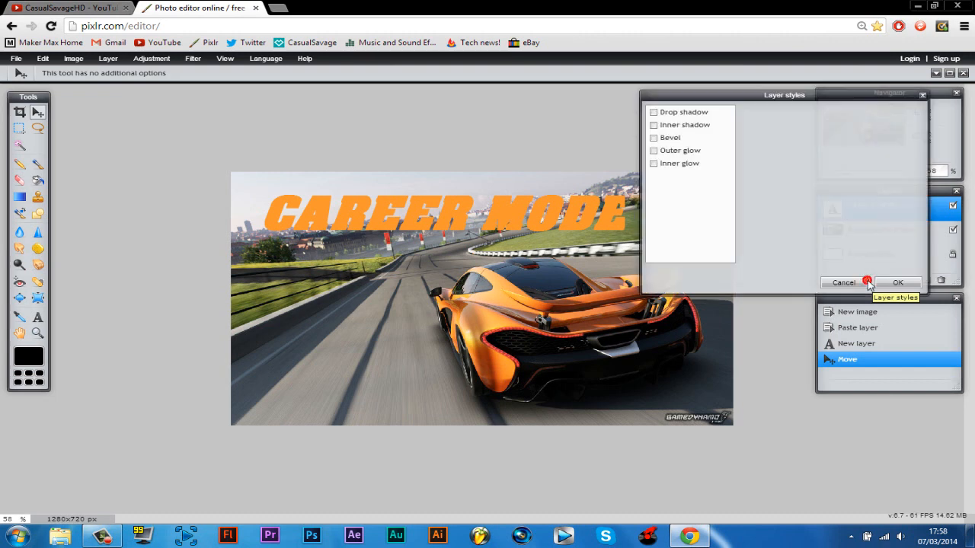
left_click(654, 112)
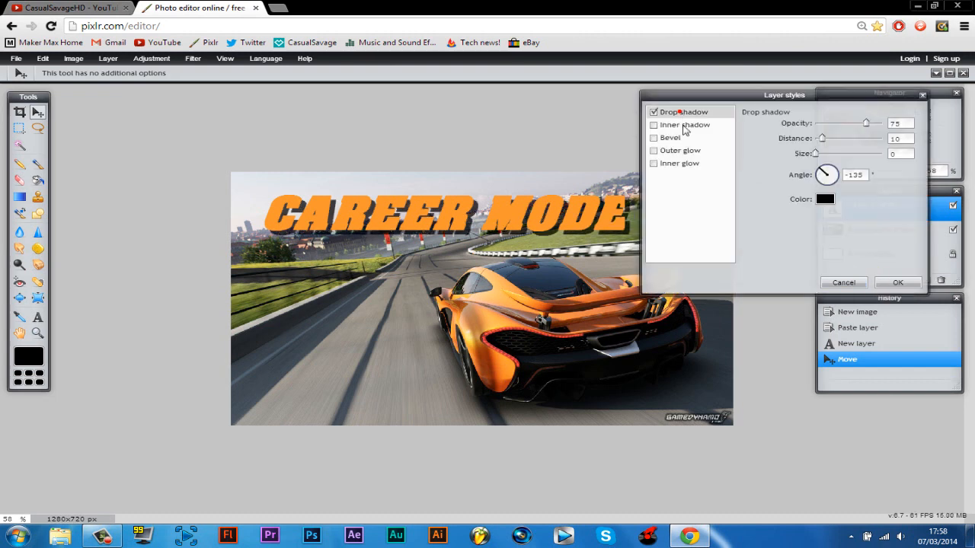
left_click(655, 125)
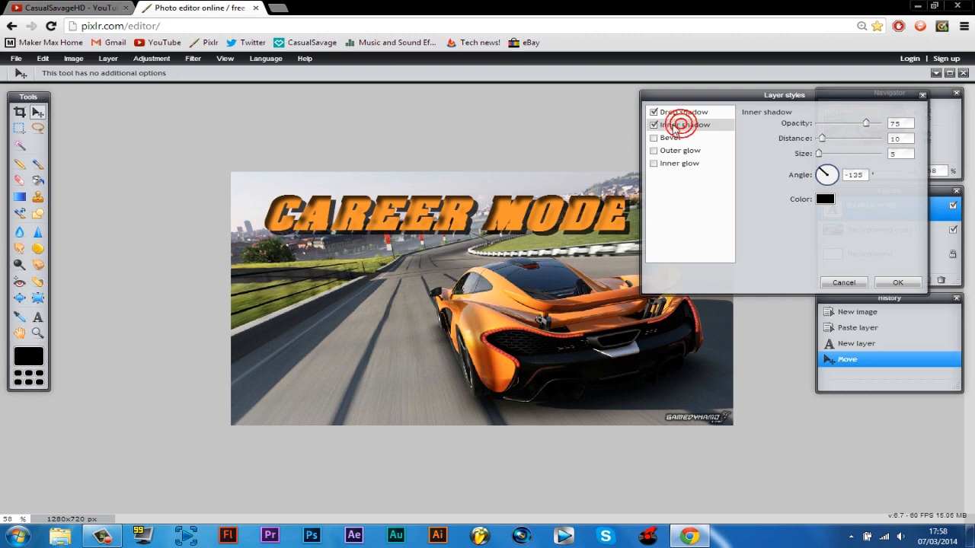
left_click(654, 137)
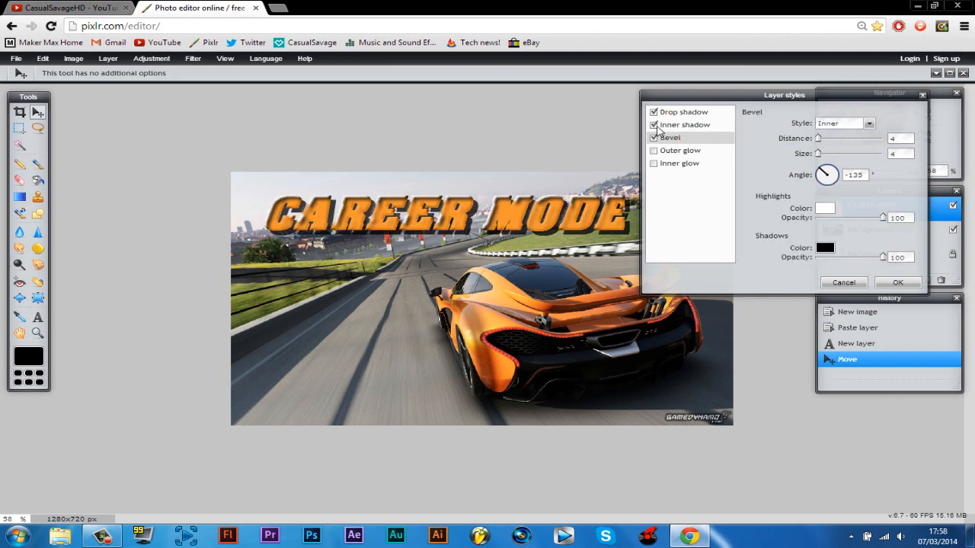
left_click(654, 125)
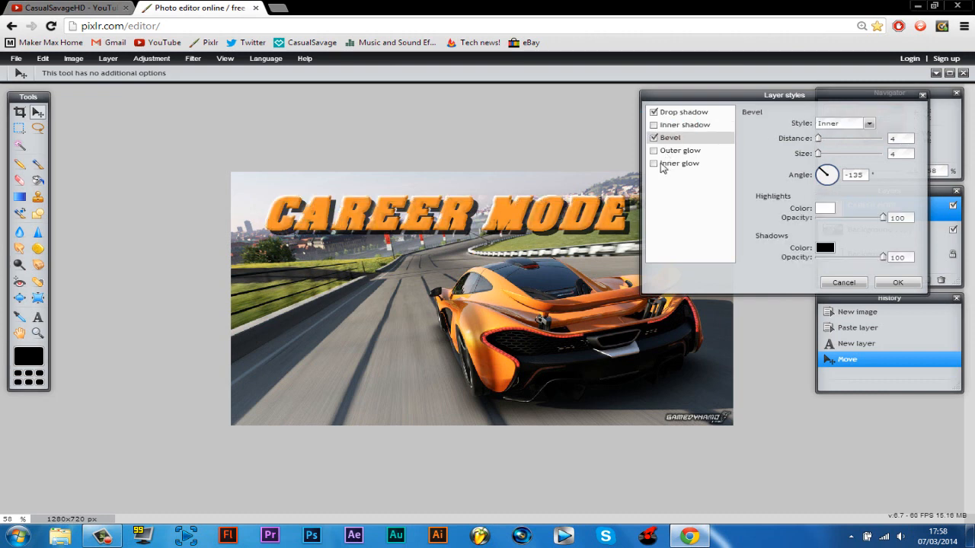
left_click(653, 150)
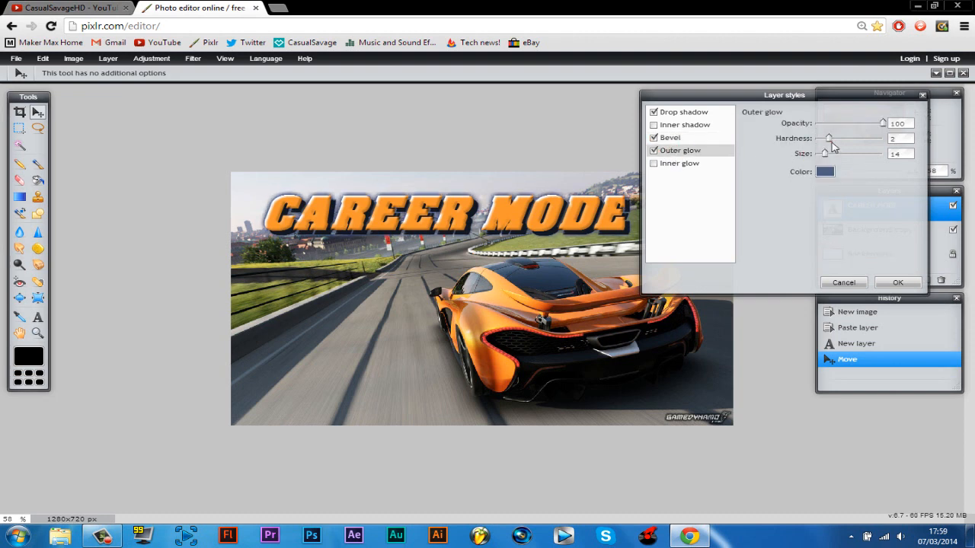
left_click(824, 171)
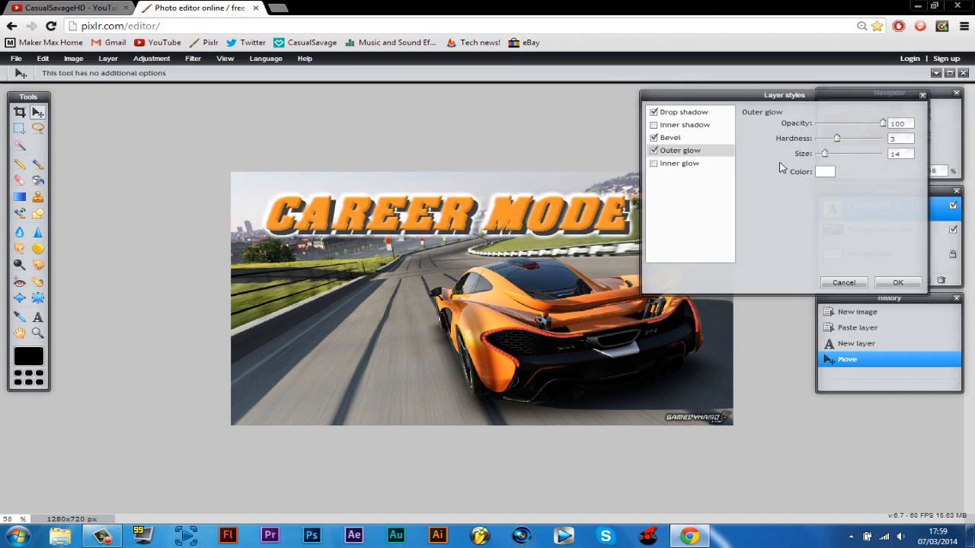
left_click(897, 282)
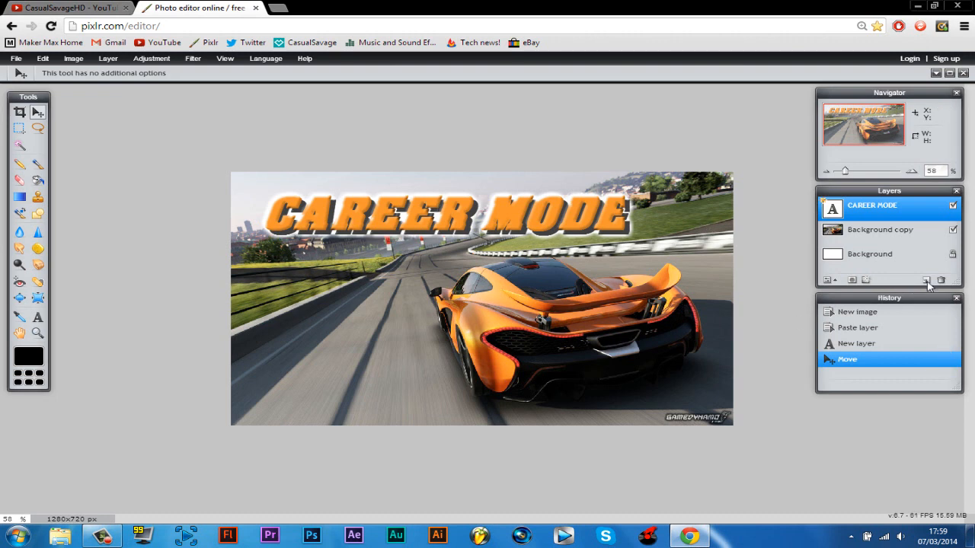
Step: Merge the text into one layer and free-transform it wider across the top, applying the change
left_click(850, 280)
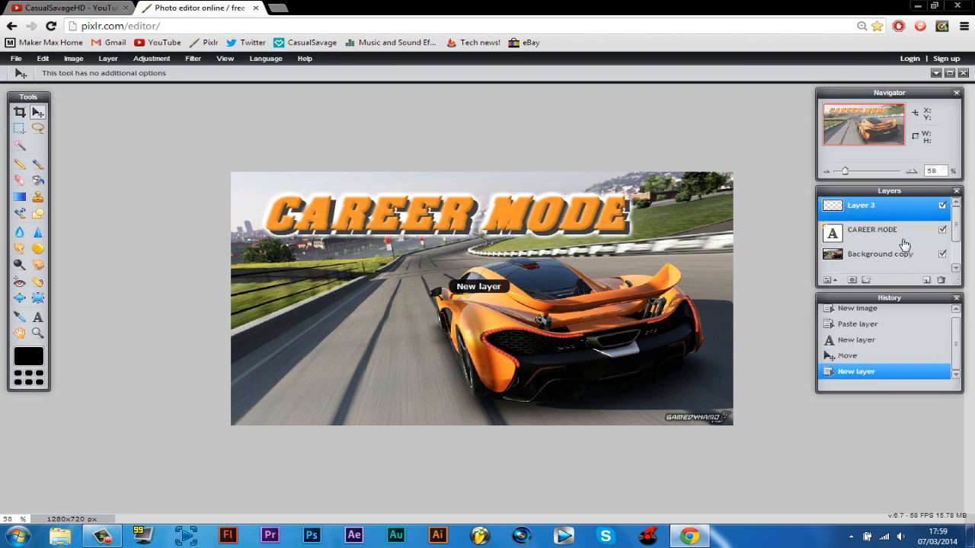
right_click(861, 205)
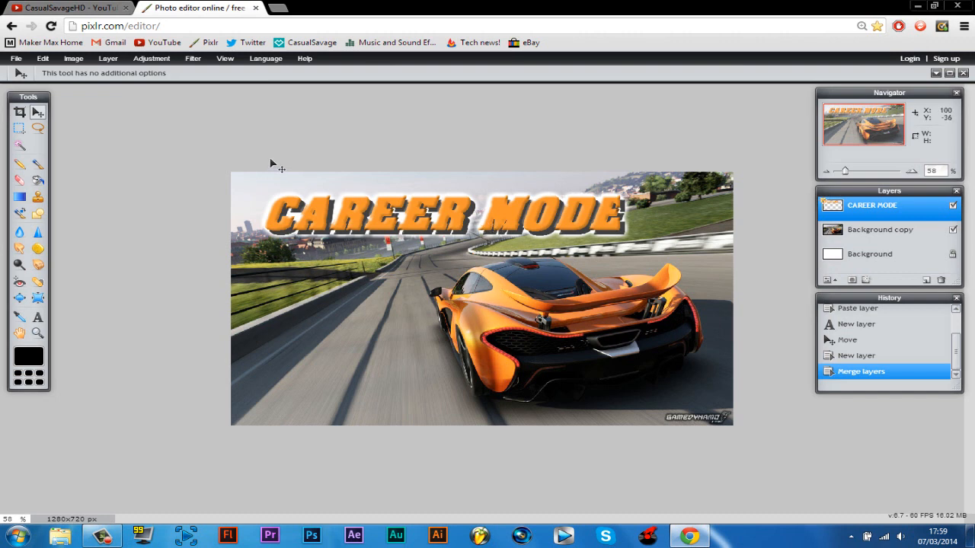
left_click(42, 58)
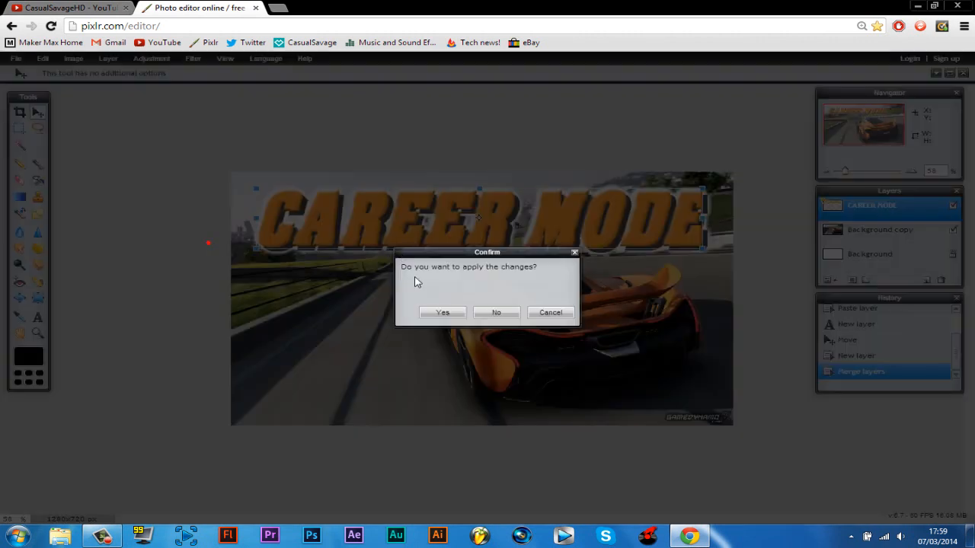
left_click(441, 312)
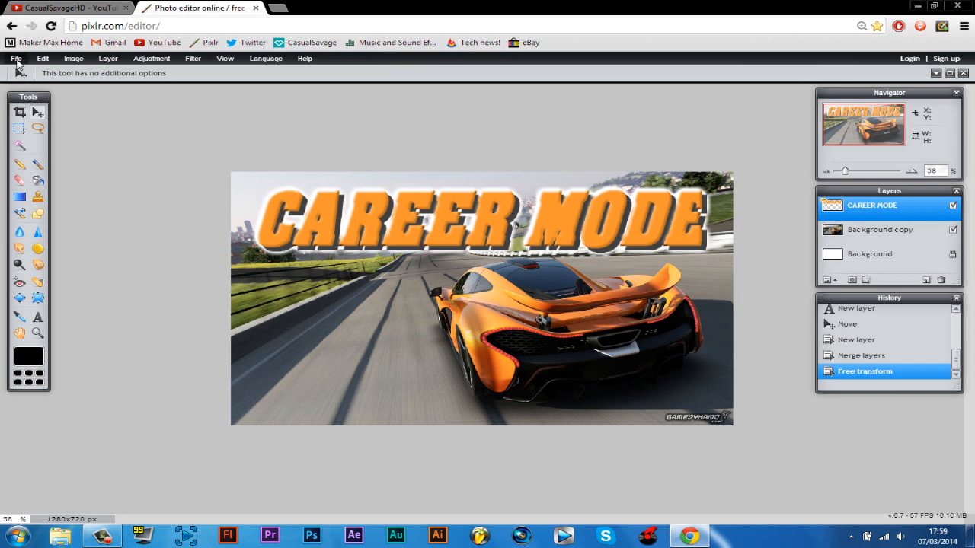
left_click(15, 58)
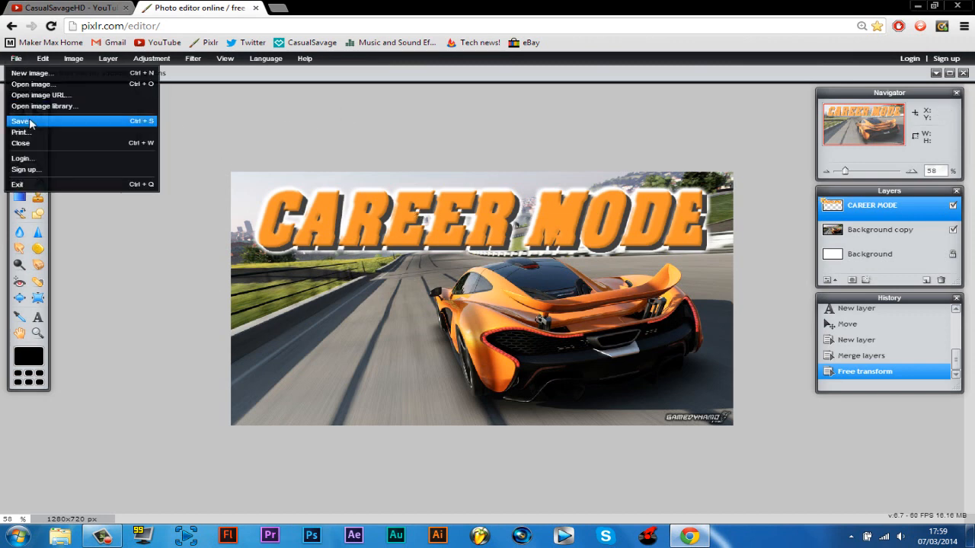
Step: Save the image from the File menu as JPEG with quality raised to 100
left_click(22, 122)
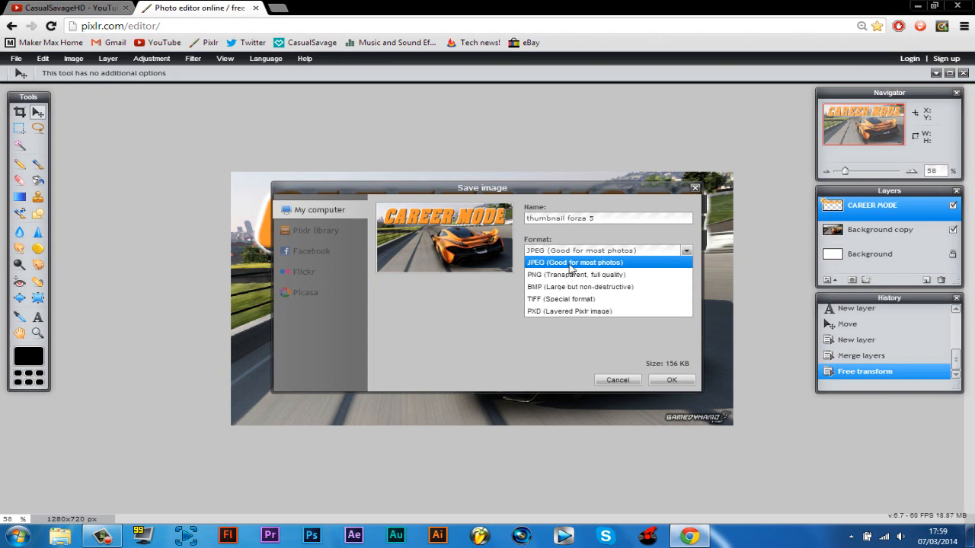
left_click(574, 262)
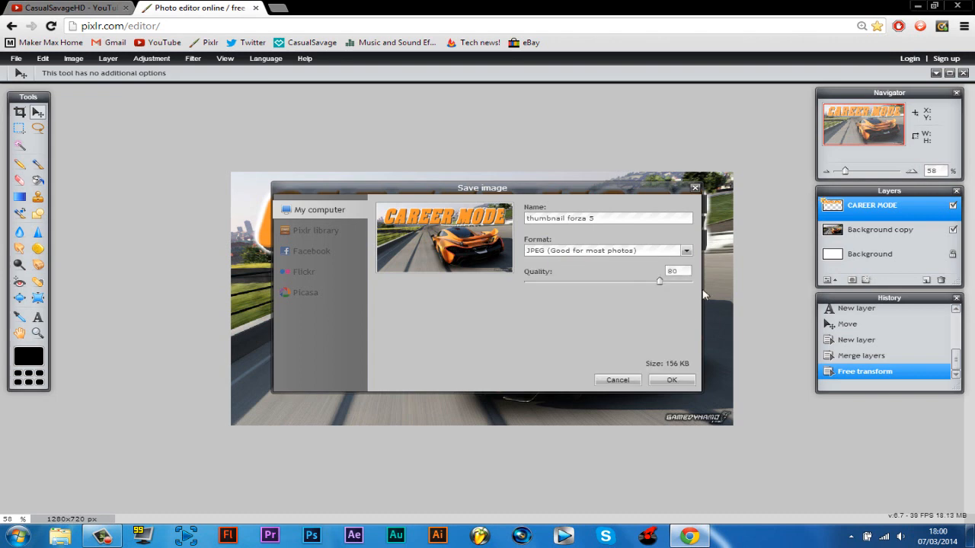
left_click_drag(659, 281, 692, 280)
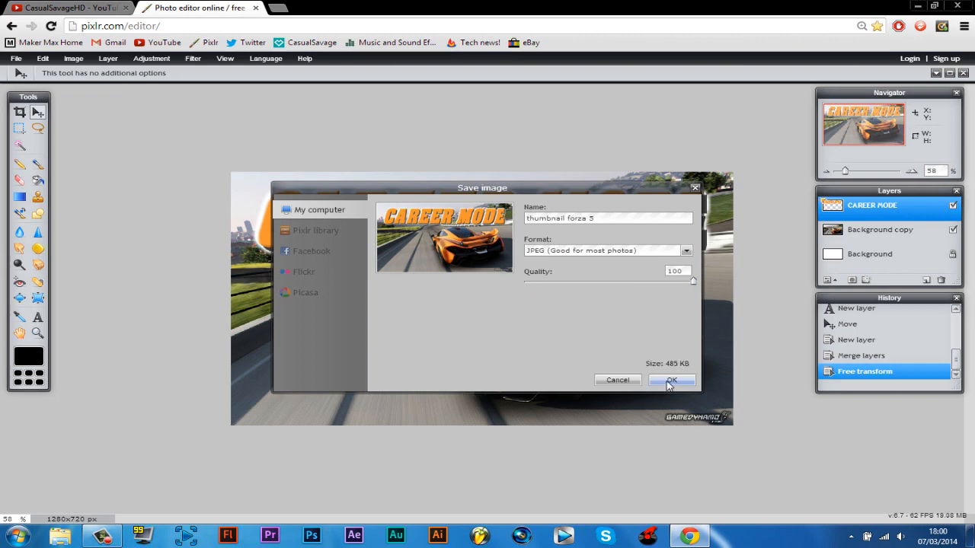
mouse_move(683, 372)
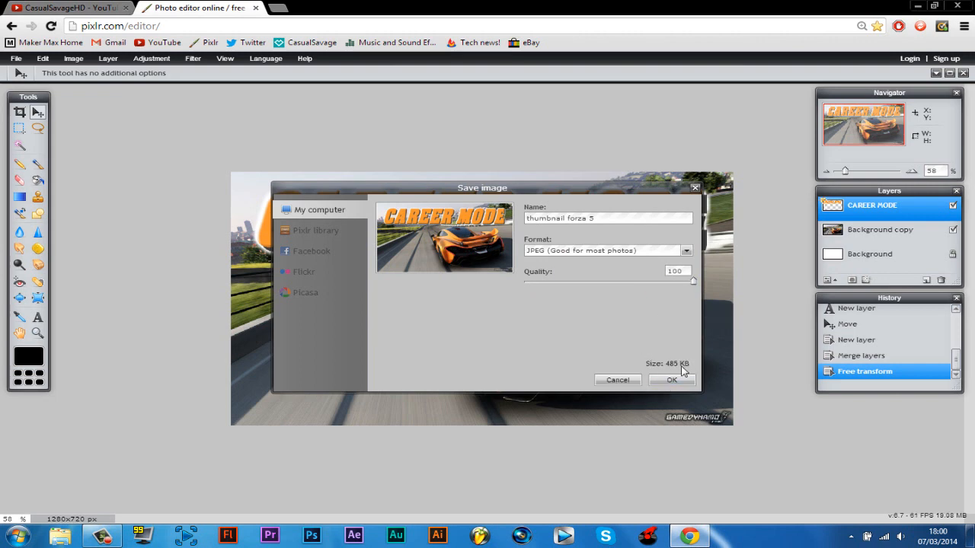
left_click(670, 381)
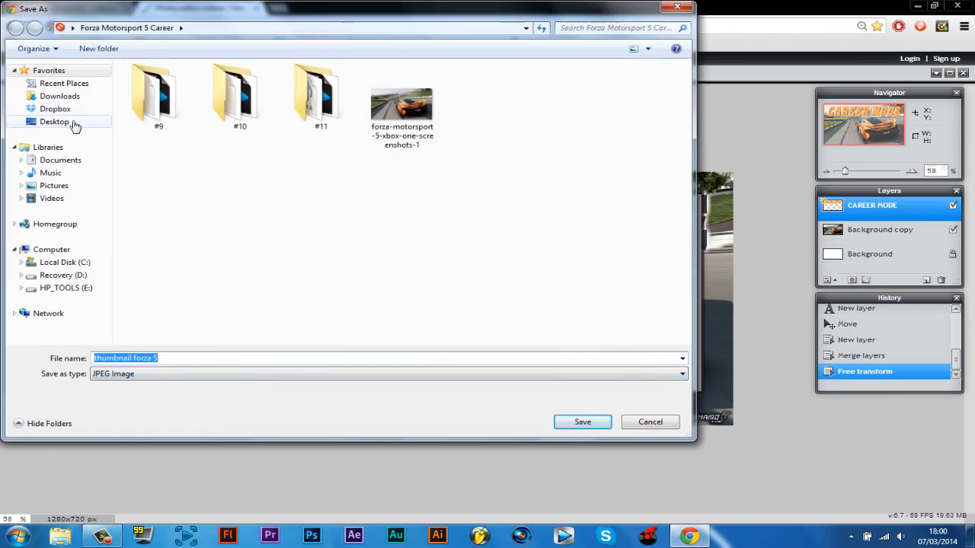
Step: Store 'thumbnail forza 5' as a JPEG in the Documents library
left_click(55, 121)
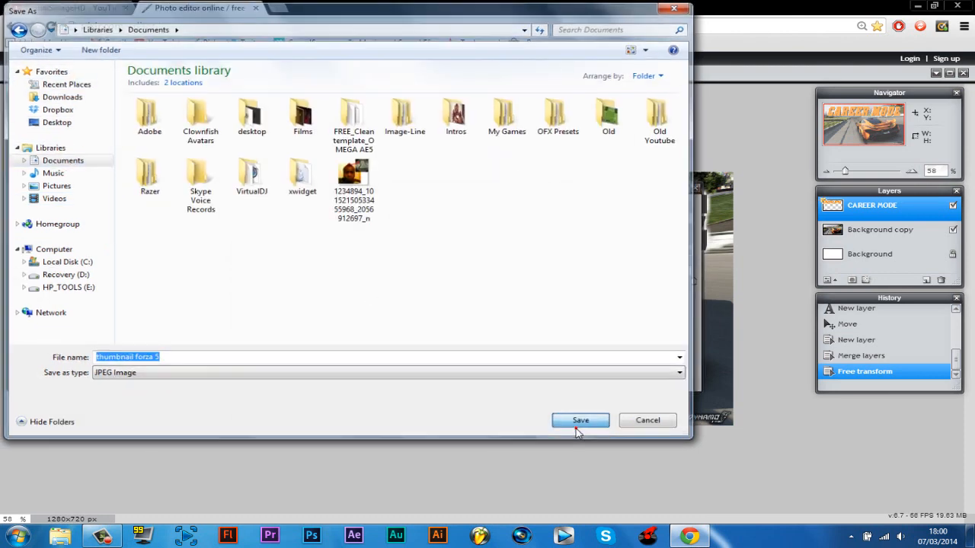
left_click(579, 421)
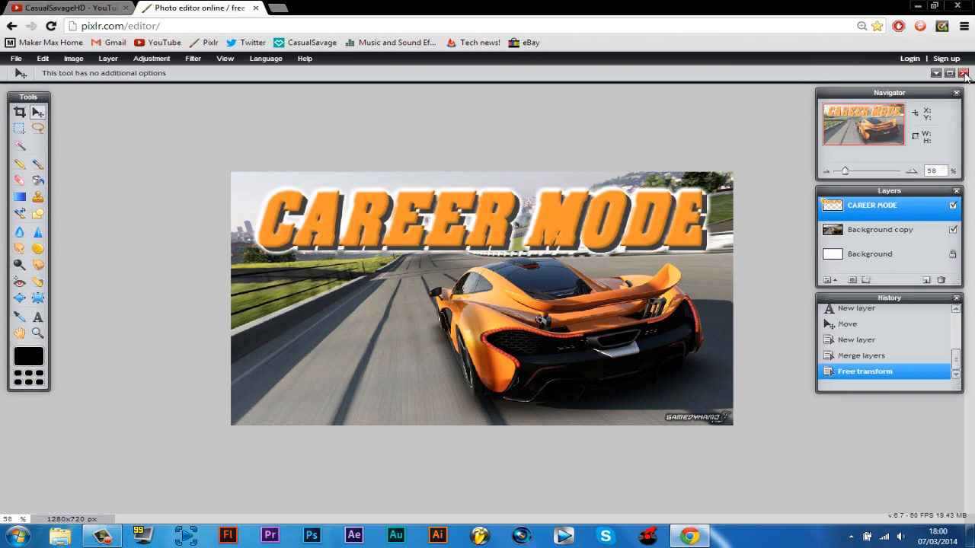
Step: Close the finished image in Pixlr and show the Documents library in Windows Explorer
left_click(965, 73)
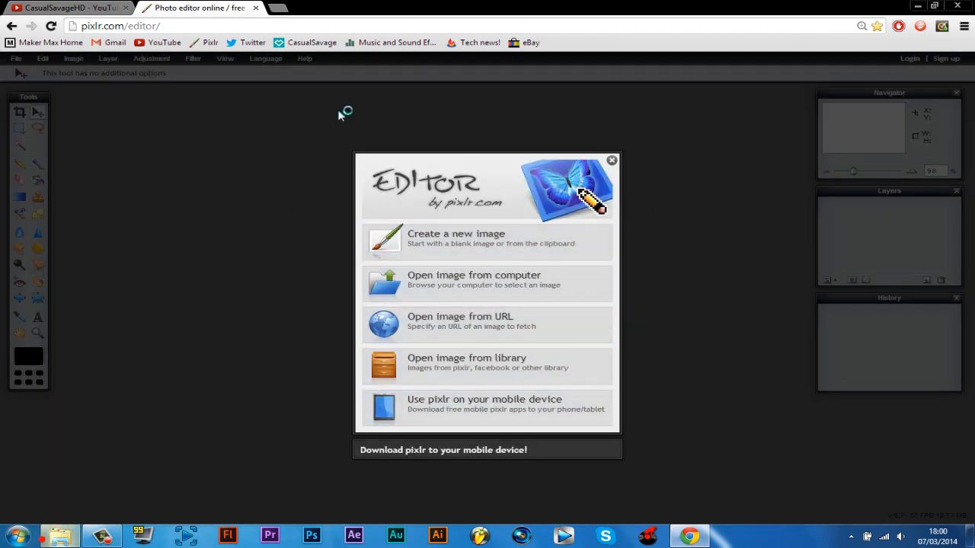
left_click(474, 280)
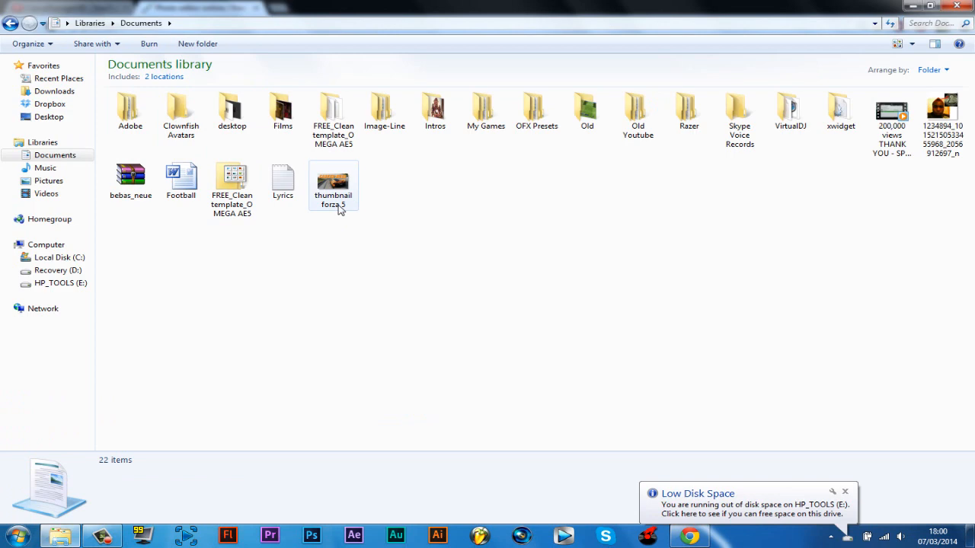
Step: View the details of 'thumbnail forza 5' and preview it full size in Windows Photo Viewer
left_click(332, 183)
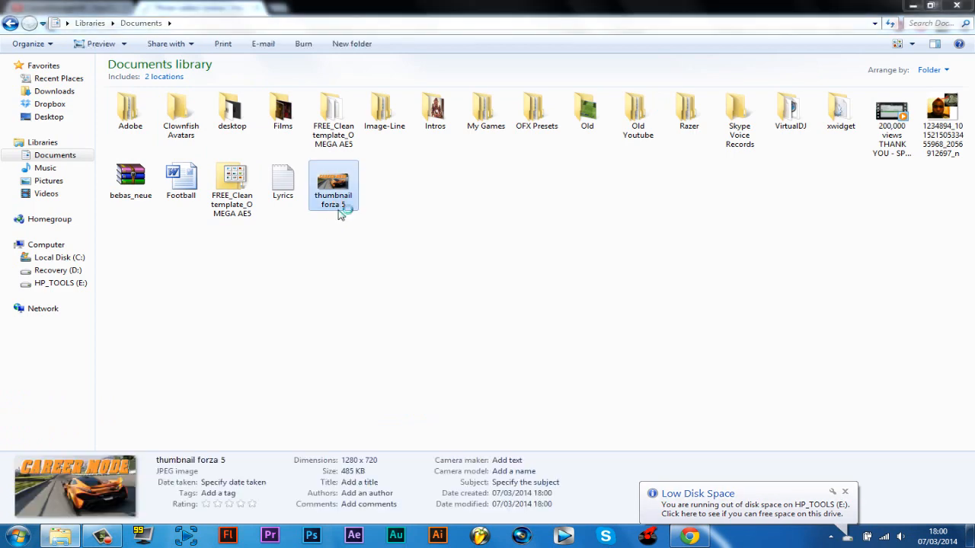
double_click(332, 183)
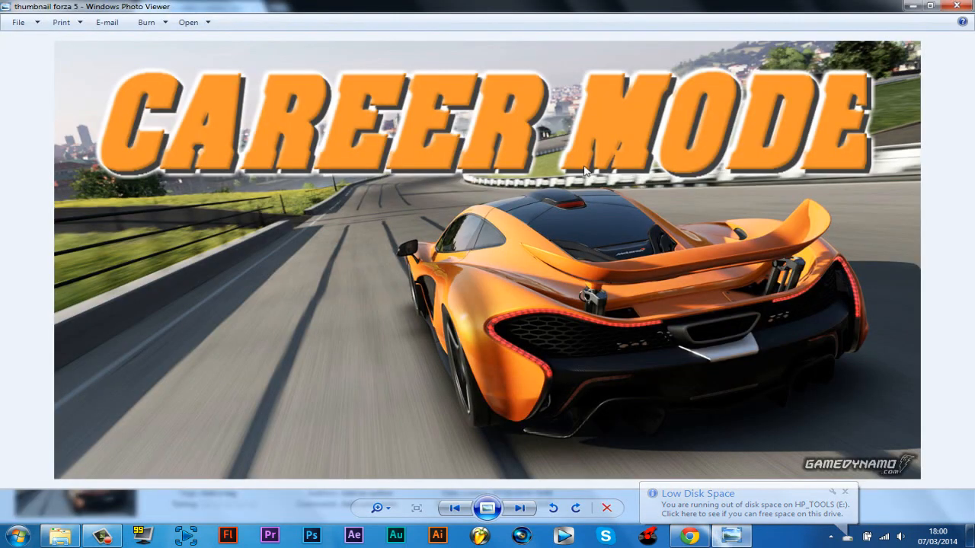
mouse_move(547, 351)
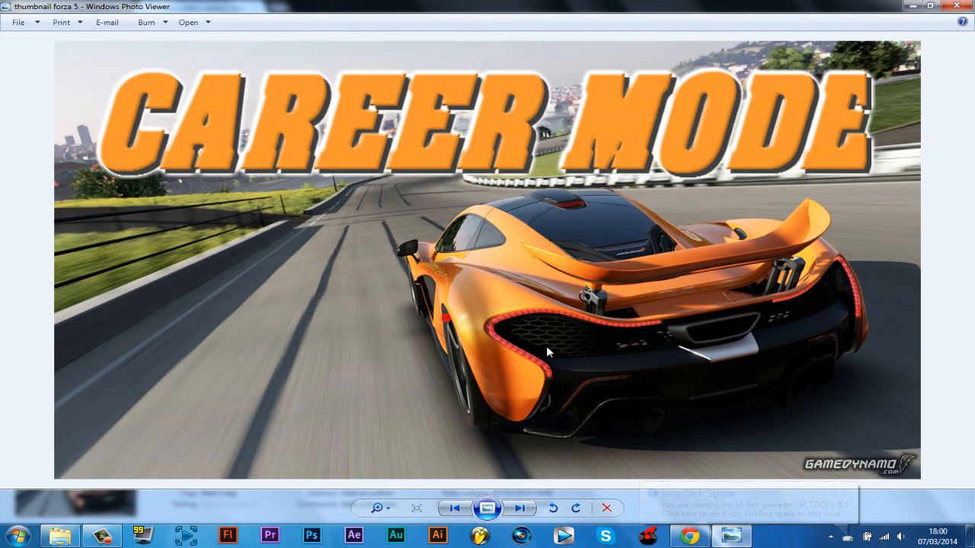
mouse_move(82, 116)
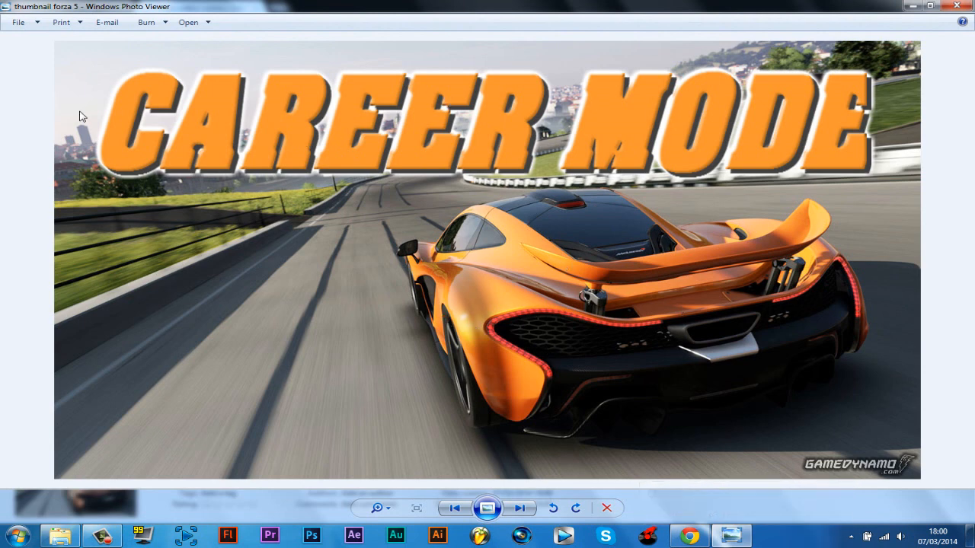
mouse_move(316, 242)
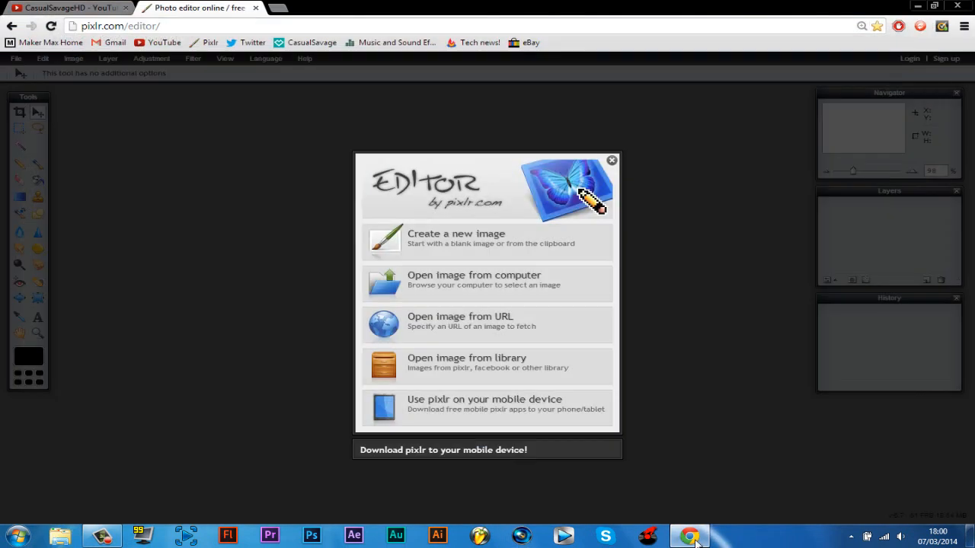
Step: Reach the edit page of Forza Motorsport 5: Career Mode #11 through Video Manager
left_click(68, 6)
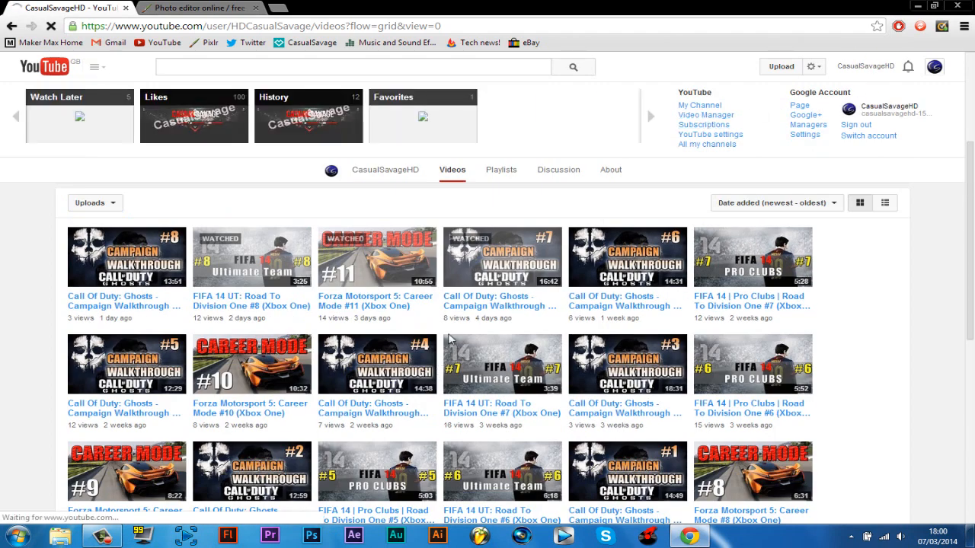
left_click(704, 115)
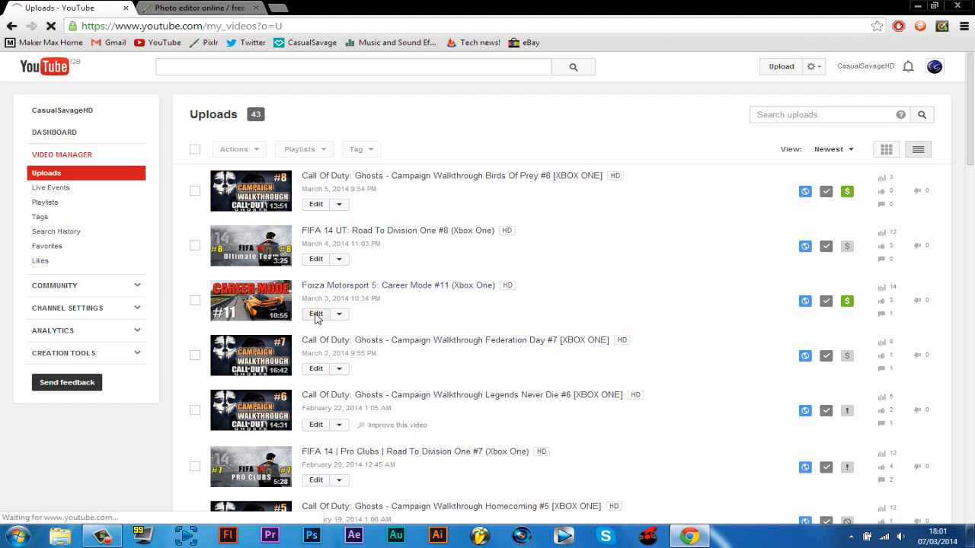
left_click(315, 314)
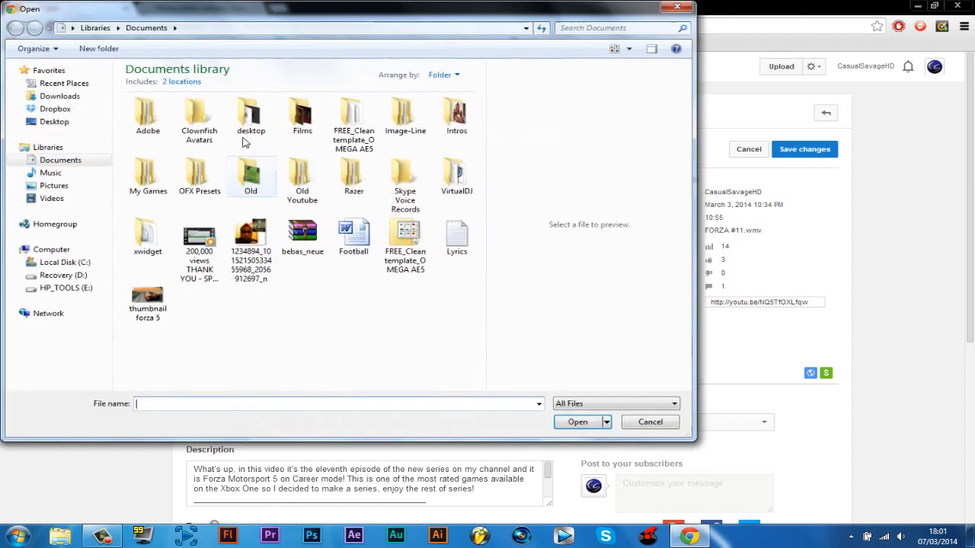
Step: Upload 'thumbnail forza 5' as the video's custom thumbnail
left_click(148, 297)
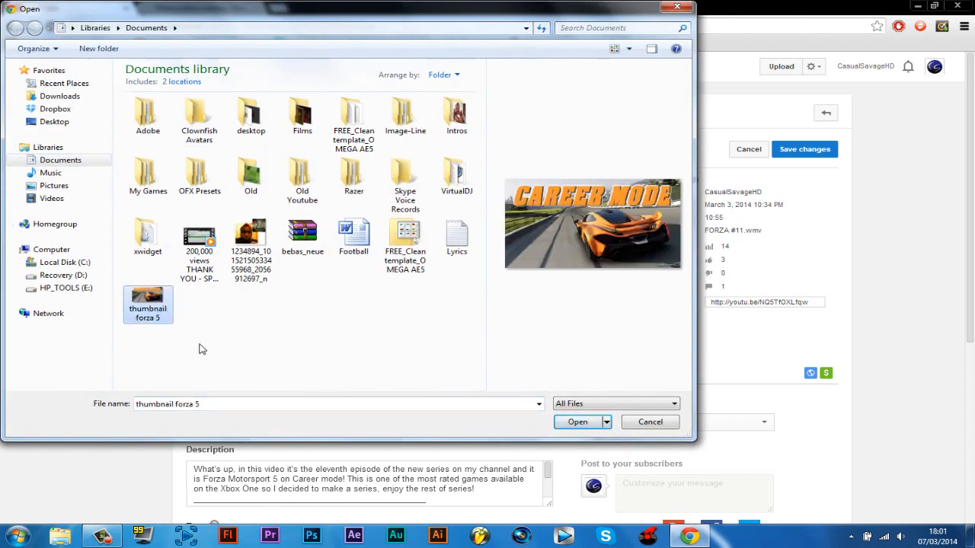
left_click(577, 422)
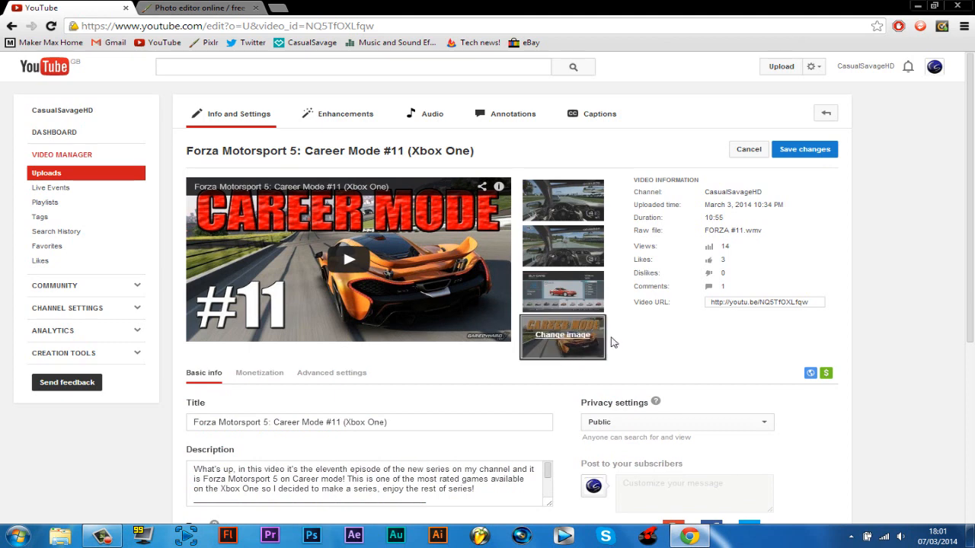
mouse_move(478, 361)
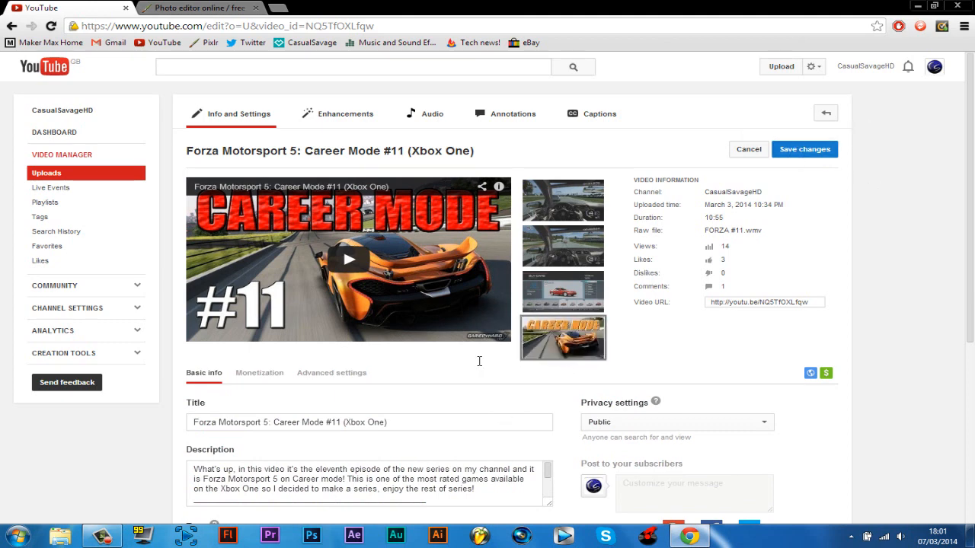
mouse_move(693, 364)
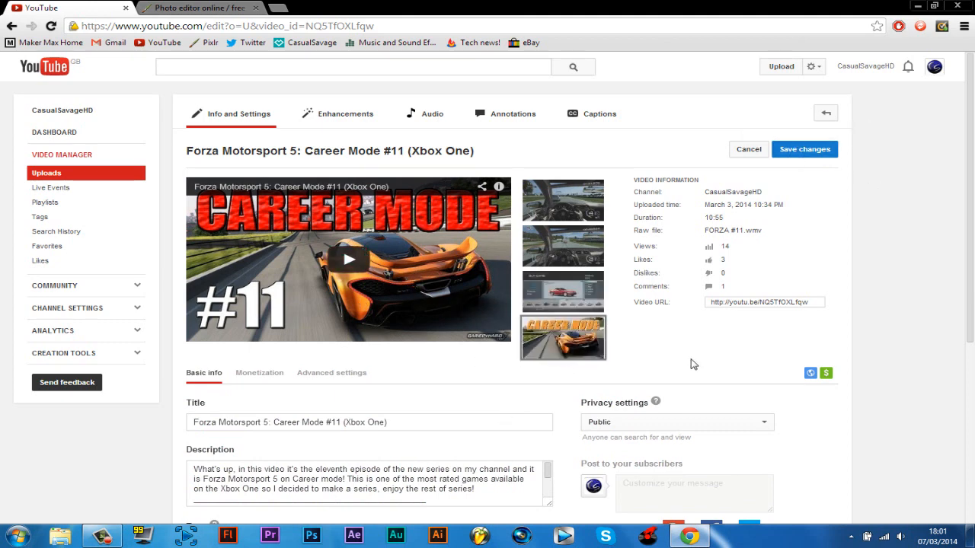